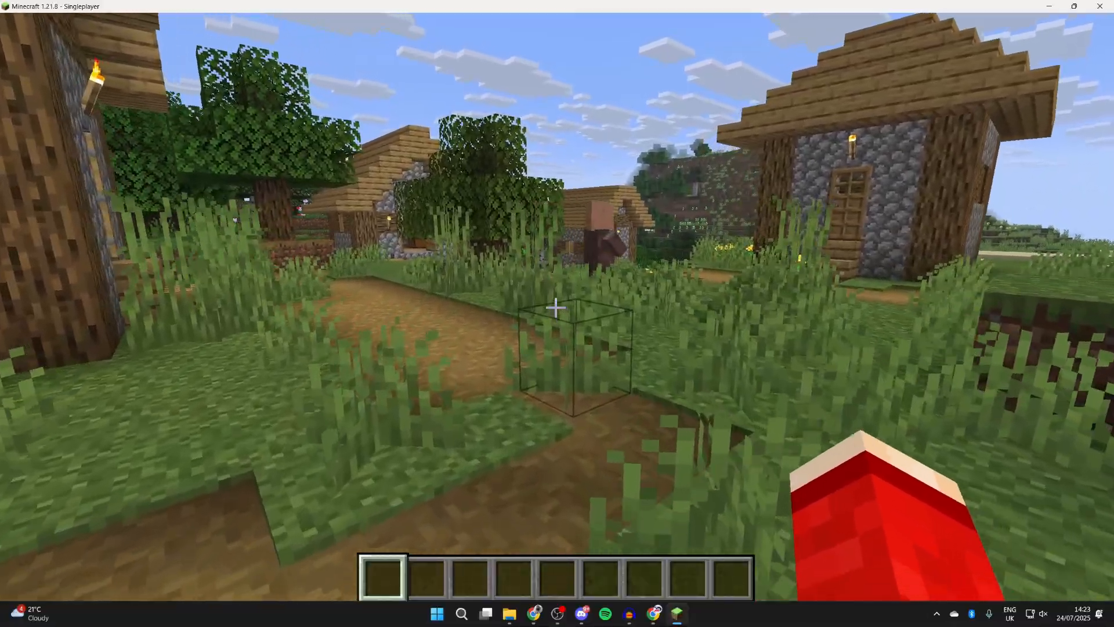
{"action": "mouse_move", "coordinate": [557, 307]}
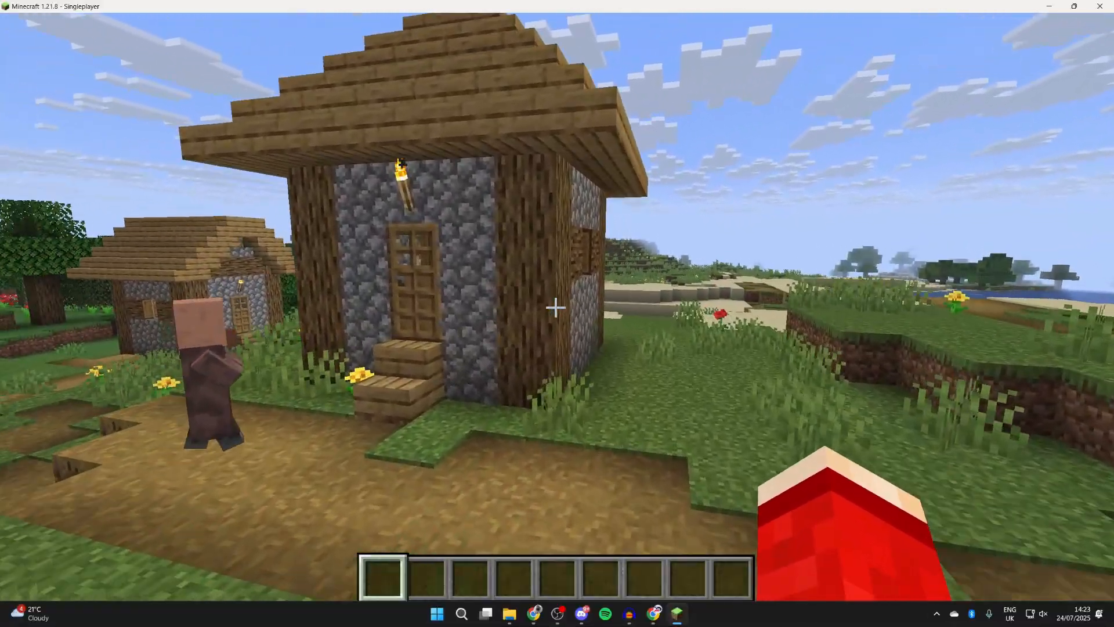
Exit the Minecraft village world to reach the Chrome window open on Google.
{"action": "key", "text": "Escape"}
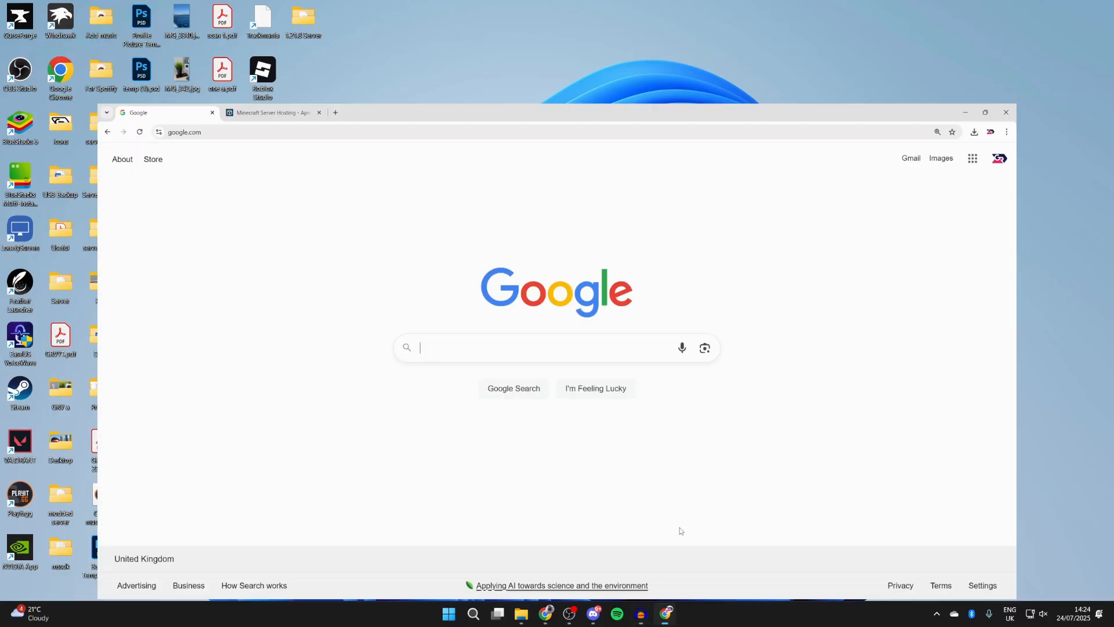
Maximize Chrome, search 'fresh animations minecraft', and open the CurseForge Fresh Animations result.
{"action": "left_click", "coordinate": [985, 111]}
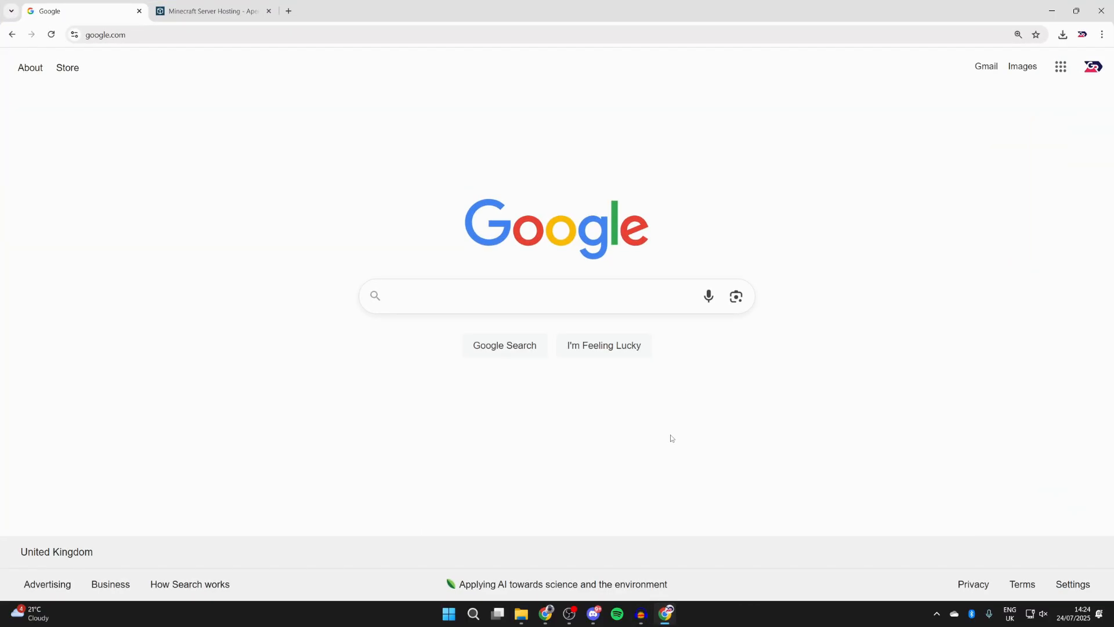
{"action": "type", "text": "fresh"}
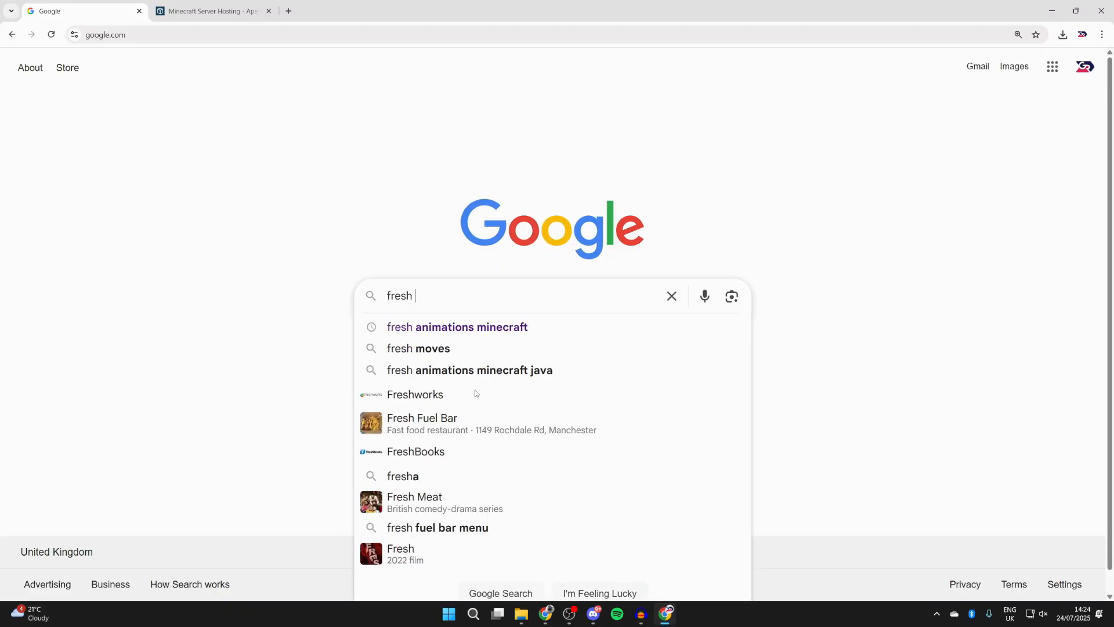
{"action": "left_click", "coordinate": [456, 327]}
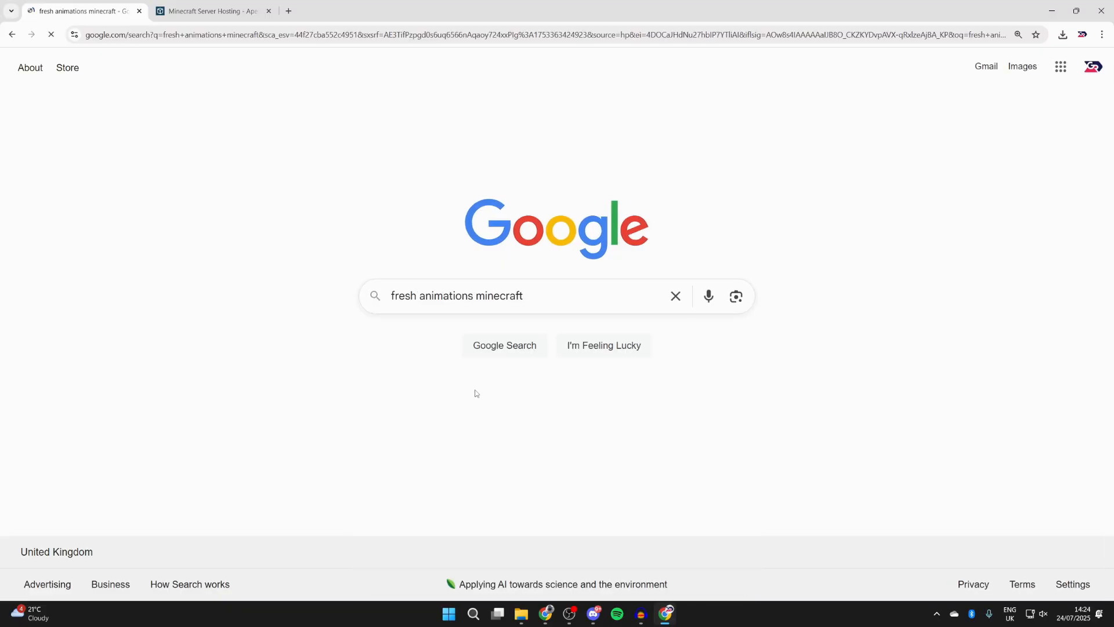
{"action": "left_click", "coordinate": [504, 345]}
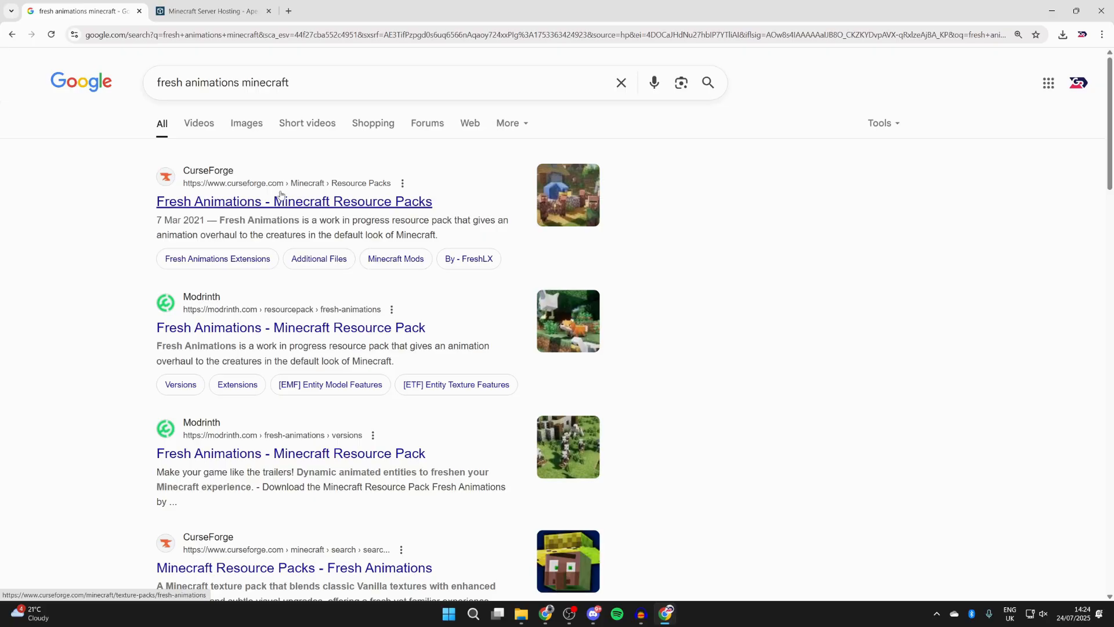
{"action": "left_click", "coordinate": [294, 201]}
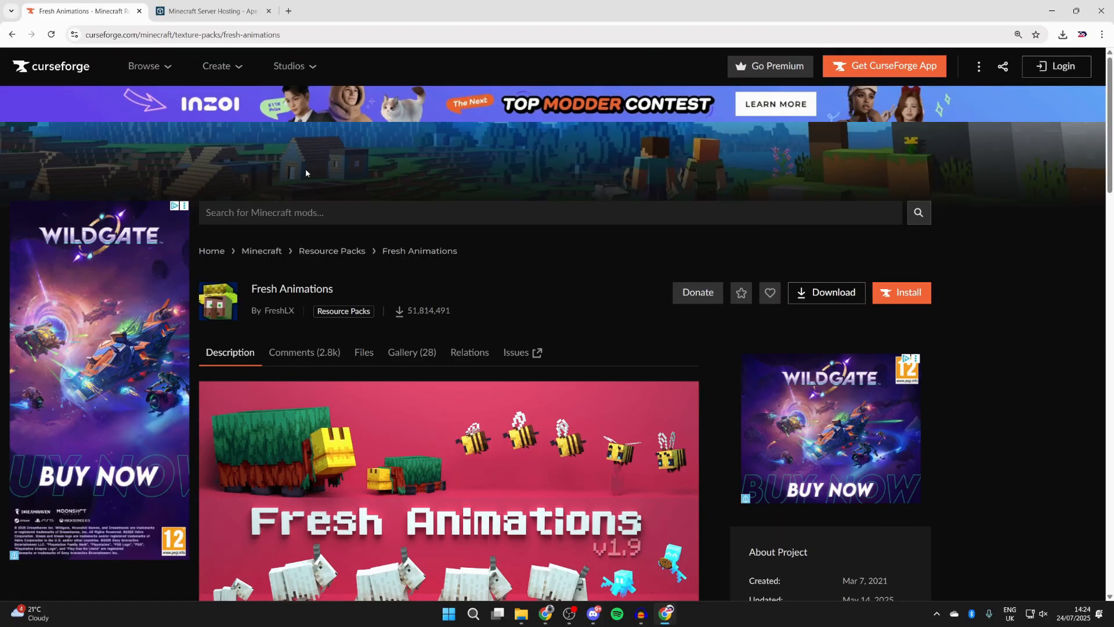
Download FA 1.9.4 from the Fresh Animations Files tab, then return to the file list.
{"action": "scroll", "scroll_direction": "down", "scroll_amount": 3}
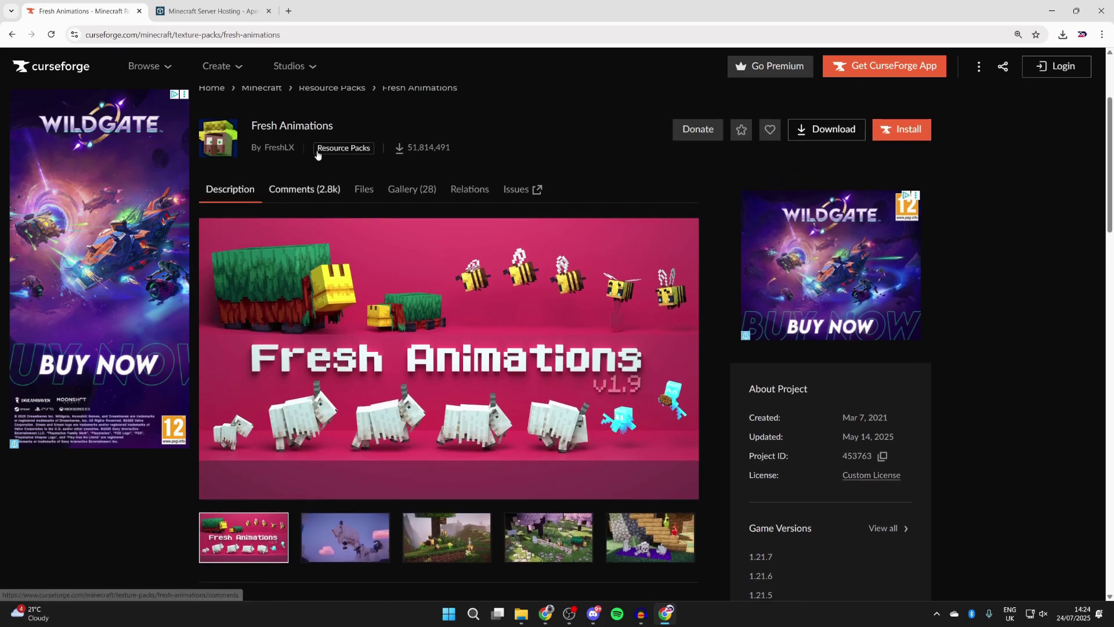
{"action": "left_click", "coordinate": [363, 189]}
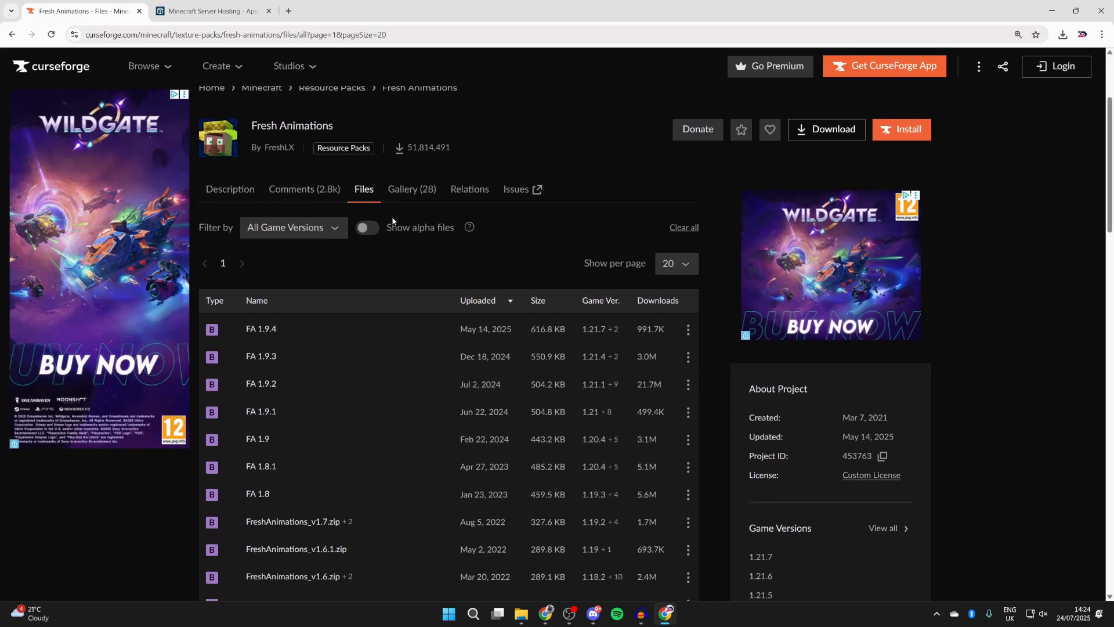
{"action": "mouse_move", "coordinate": [423, 345]}
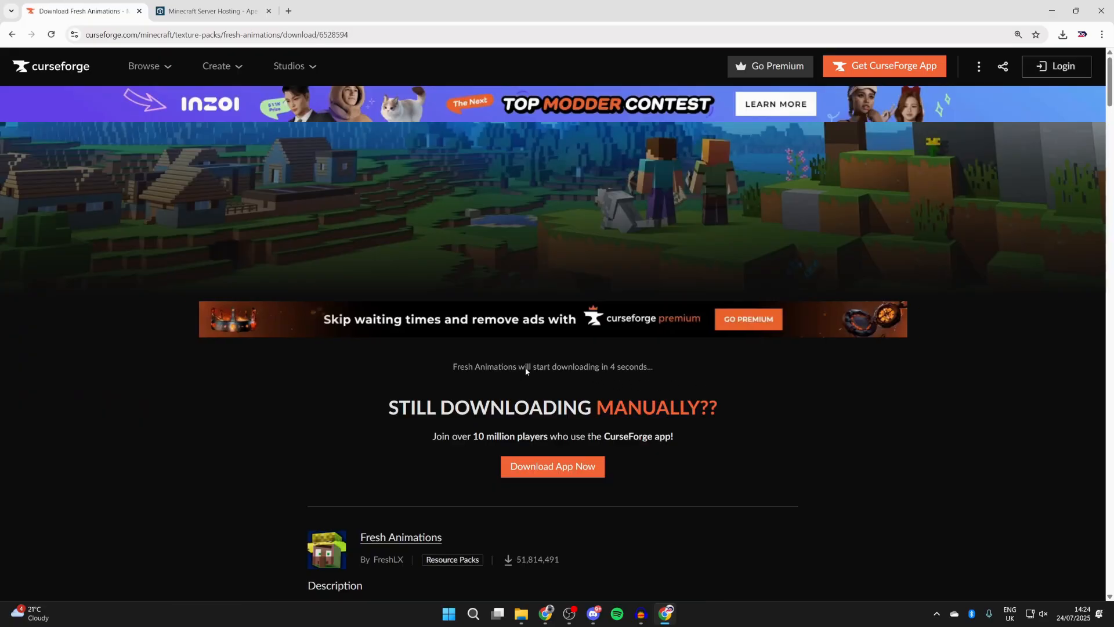
{"action": "left_click", "coordinate": [1062, 34]}
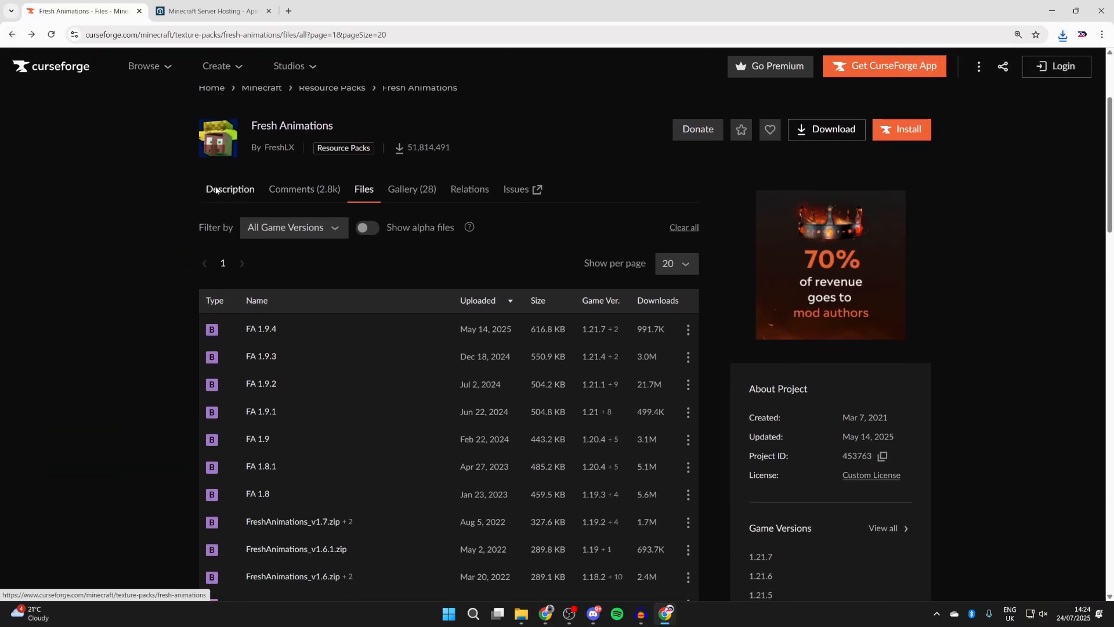
Follow the Description's Optifine Downloads link and confirm leaving CurseForge.
{"action": "left_click", "coordinate": [230, 189]}
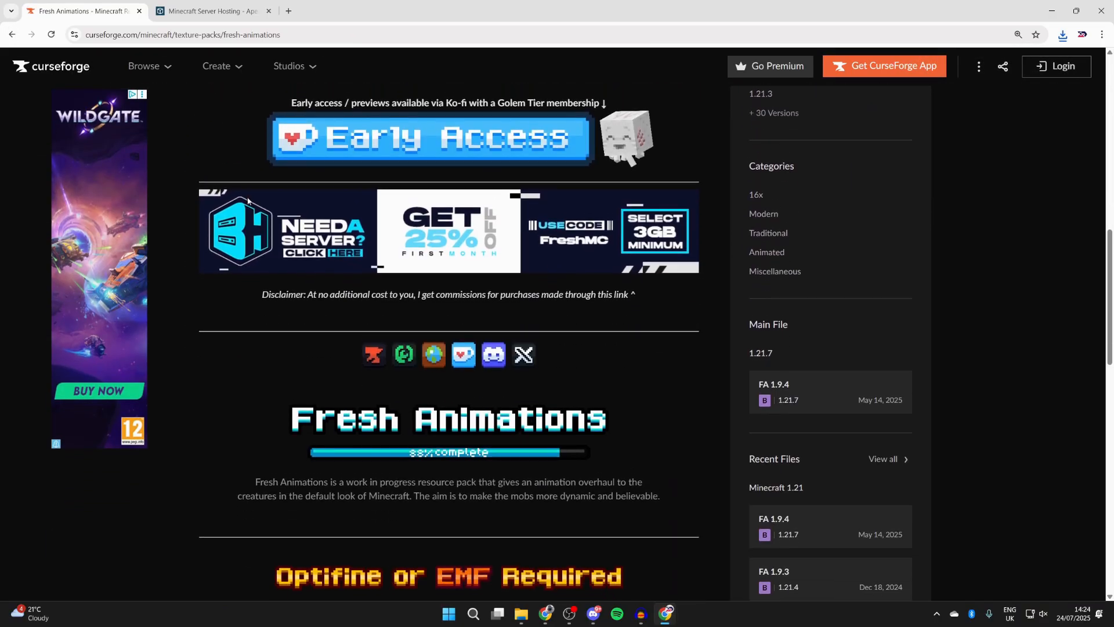
{"action": "scroll", "scroll_direction": "down", "scroll_amount": 3}
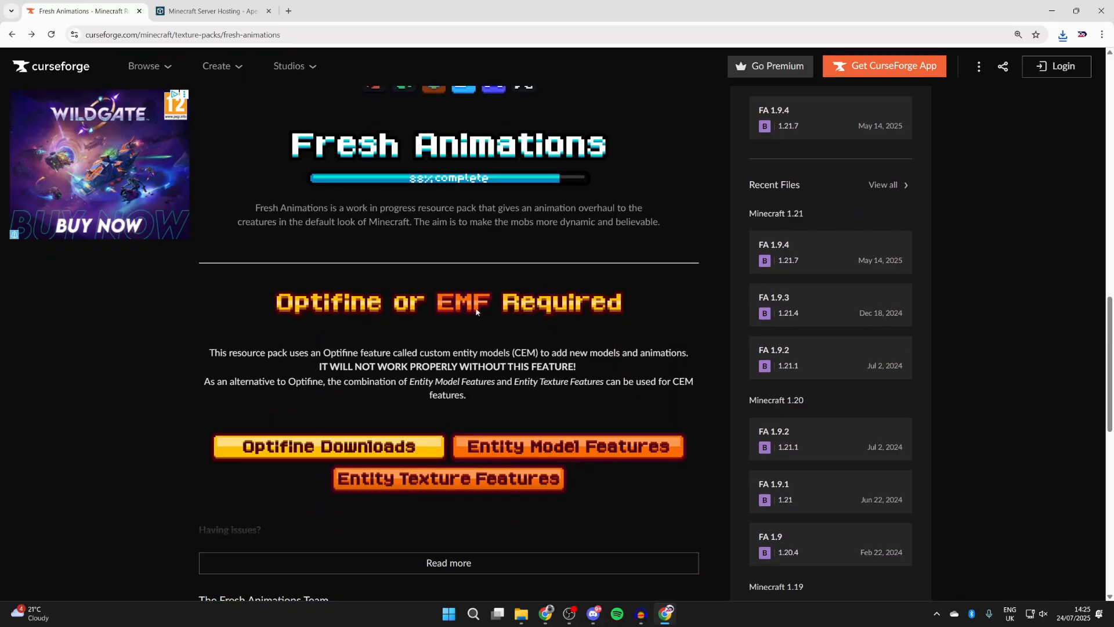
{"action": "mouse_move", "coordinate": [336, 448]}
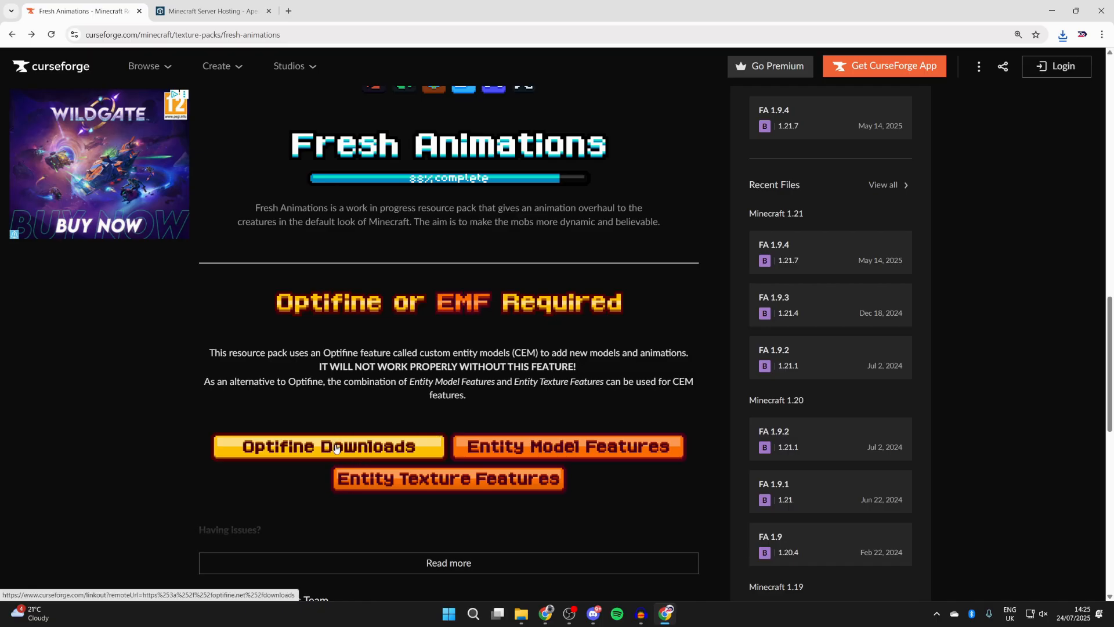
{"action": "mouse_move", "coordinate": [339, 434]}
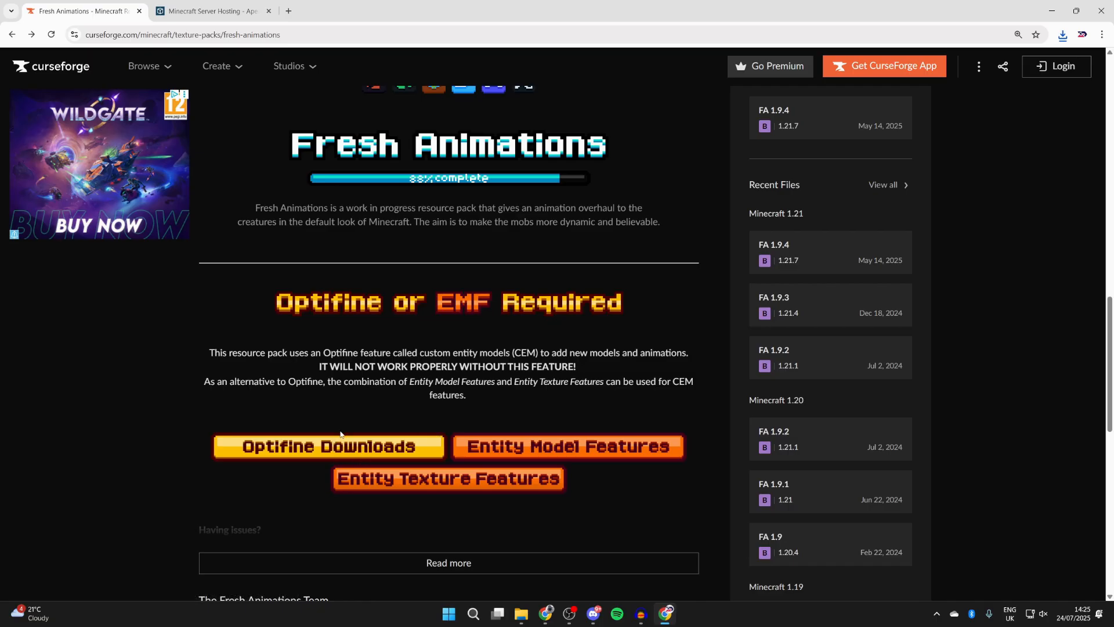
{"action": "left_click", "coordinate": [329, 447]}
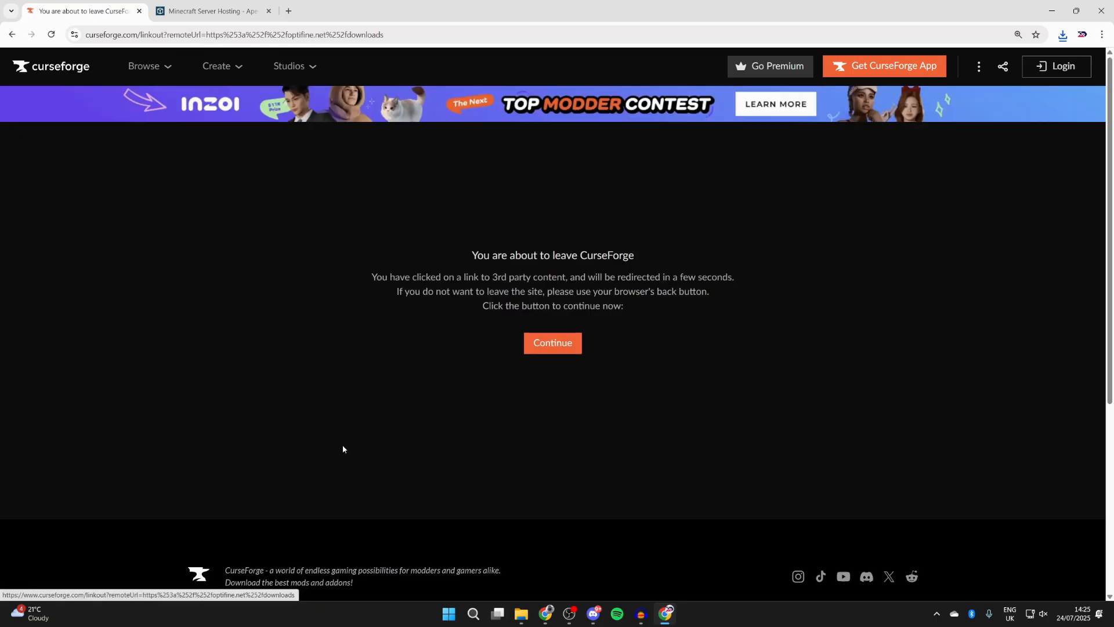
{"action": "left_click", "coordinate": [552, 343]}
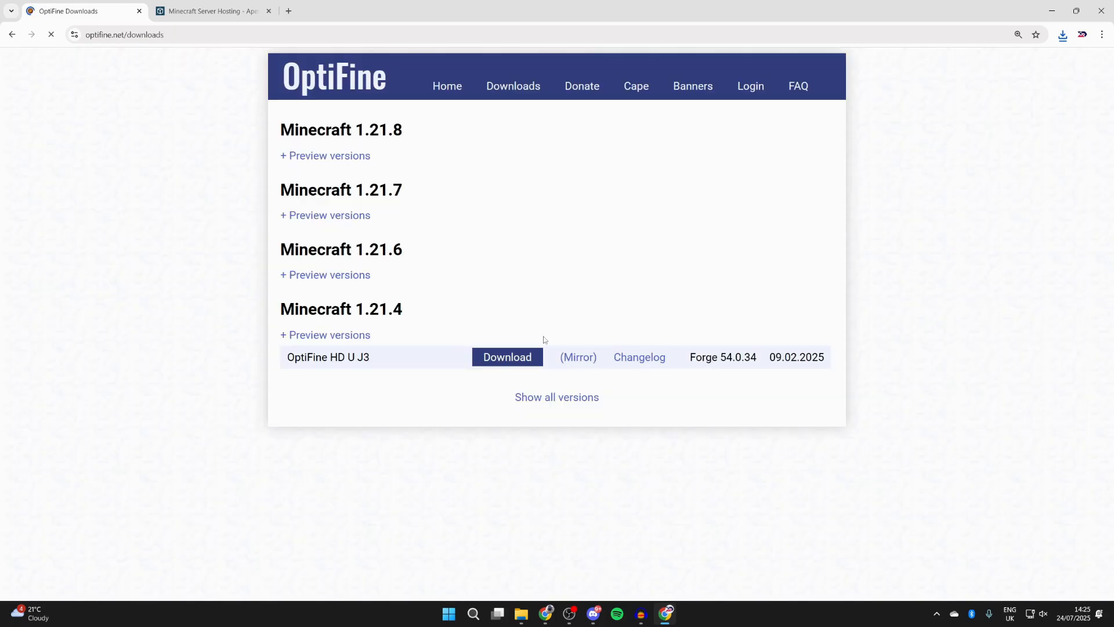
{"action": "mouse_move", "coordinate": [380, 173]}
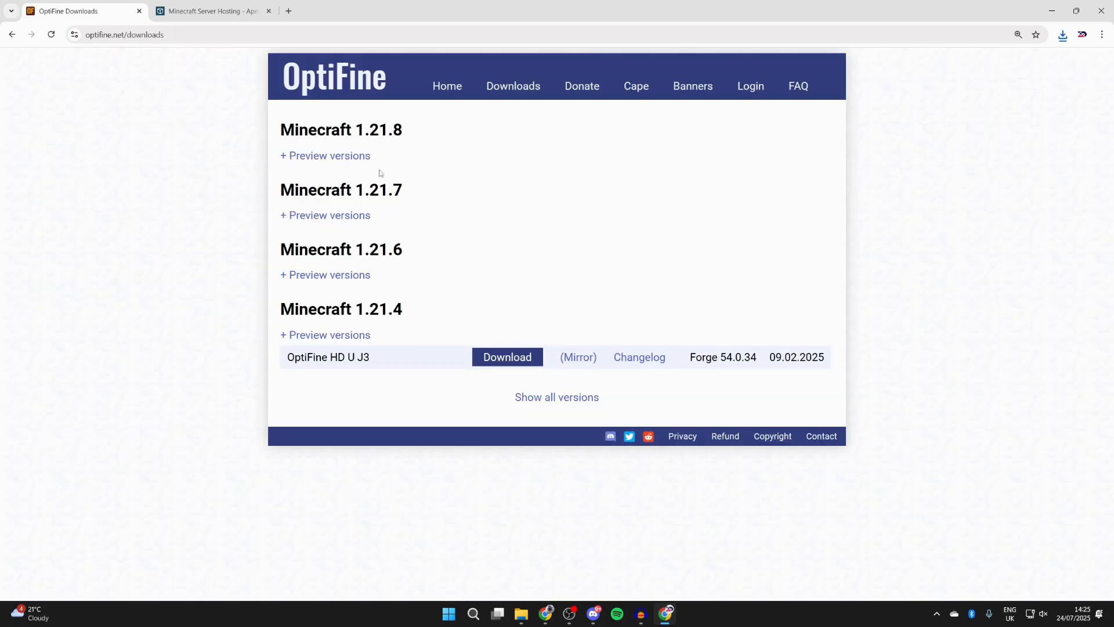
{"action": "mouse_move", "coordinate": [330, 165]}
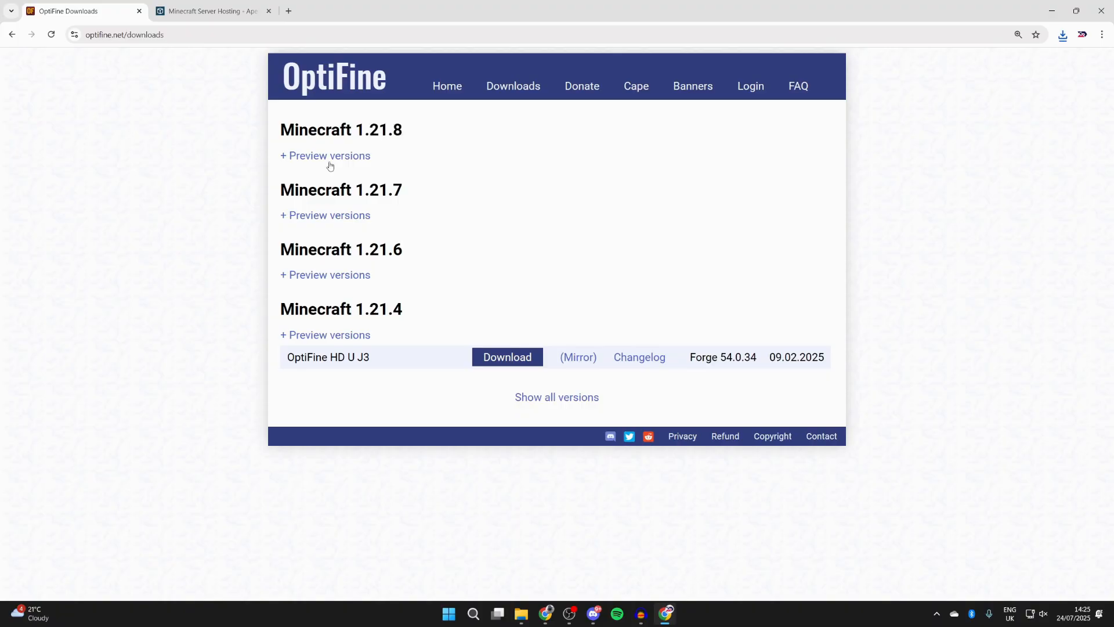
Expand Minecraft 1.21.8 preview versions and download OptiFine HD U J6 pre8.
{"action": "left_click", "coordinate": [325, 156]}
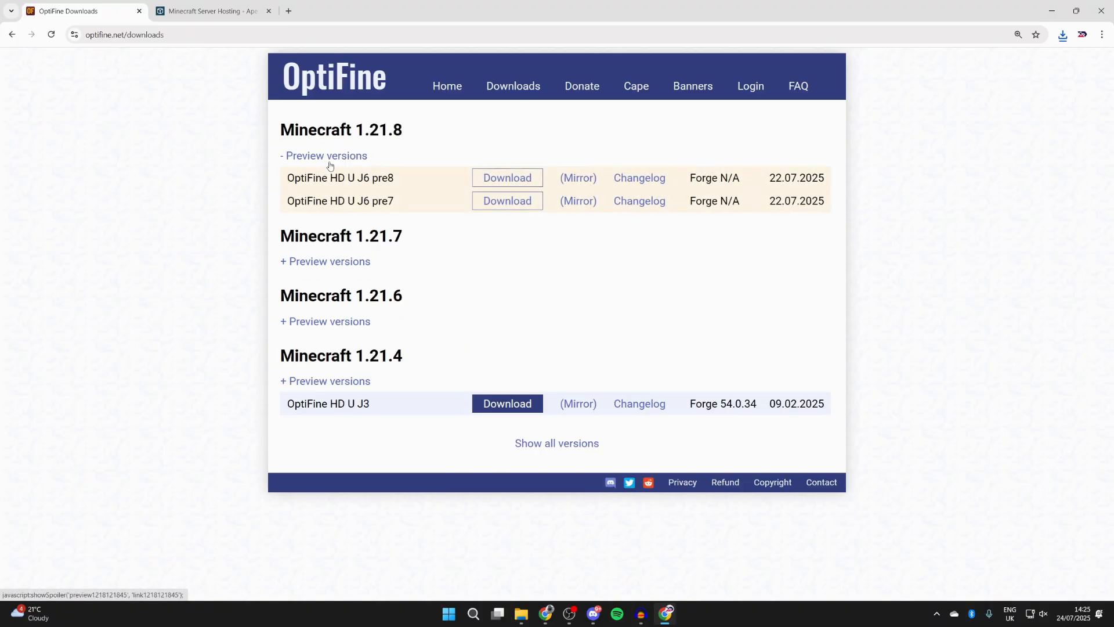
{"action": "left_click", "coordinate": [507, 177]}
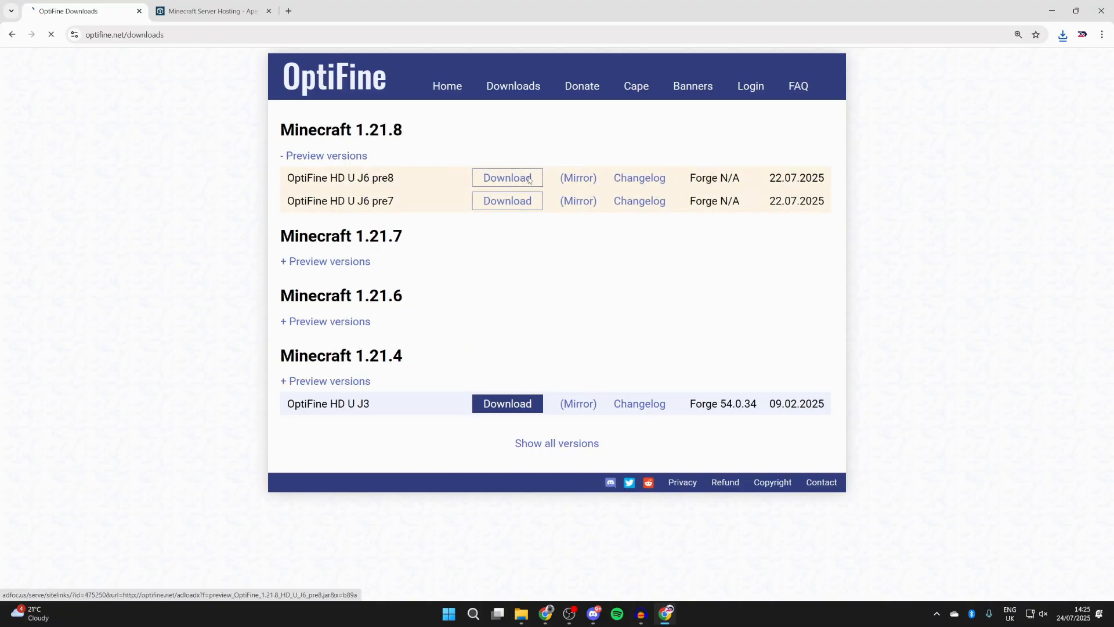
{"action": "left_click", "coordinate": [507, 178]}
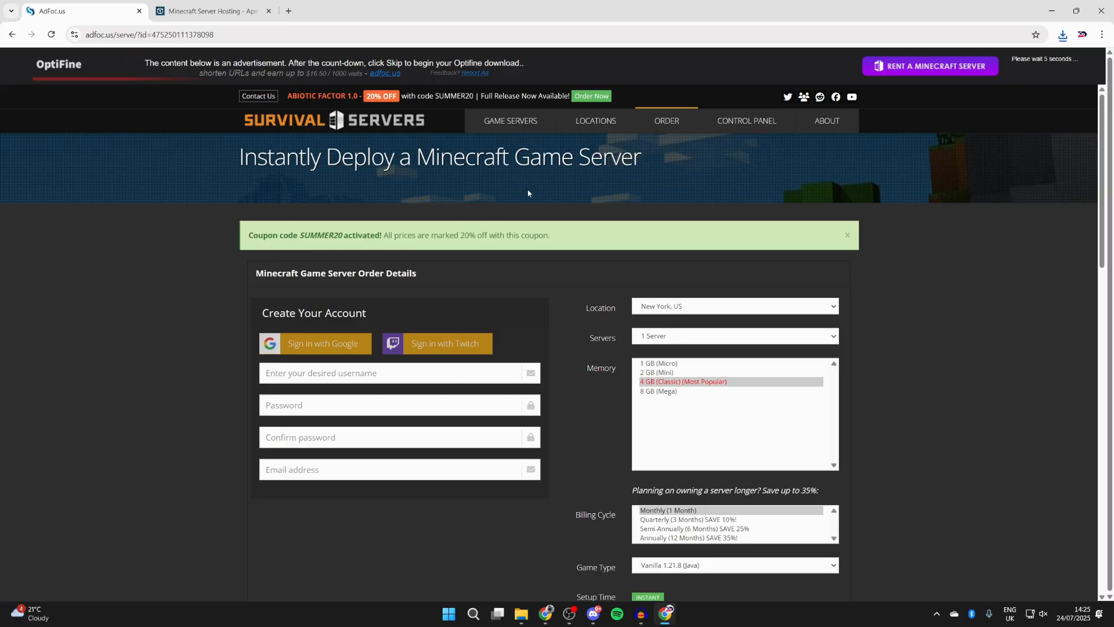
{"action": "mouse_move", "coordinate": [523, 278]}
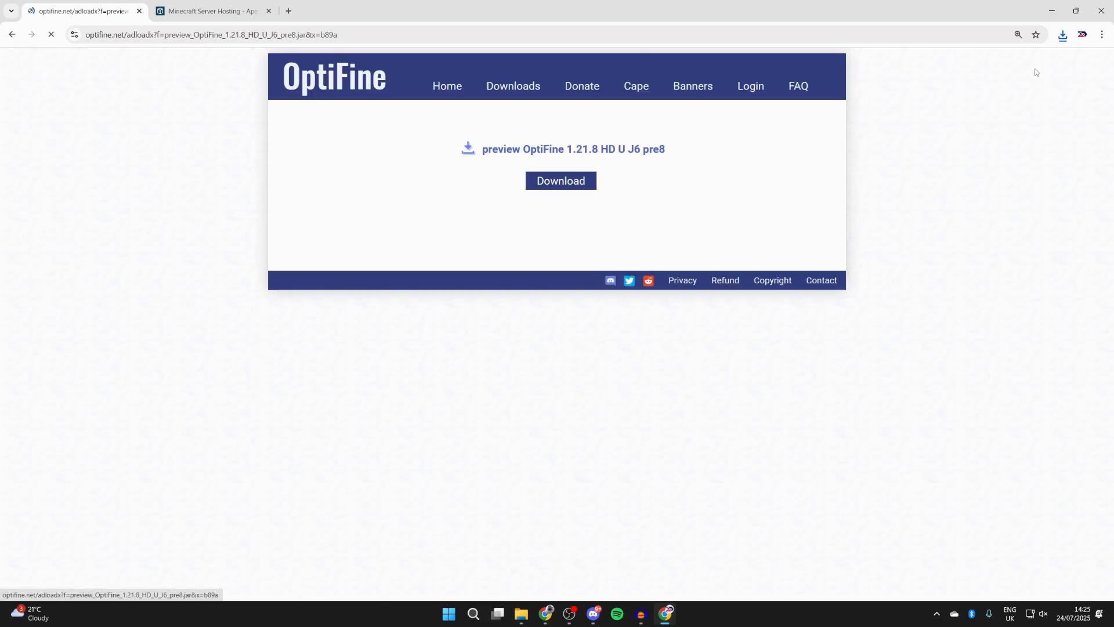
{"action": "left_click", "coordinate": [560, 180]}
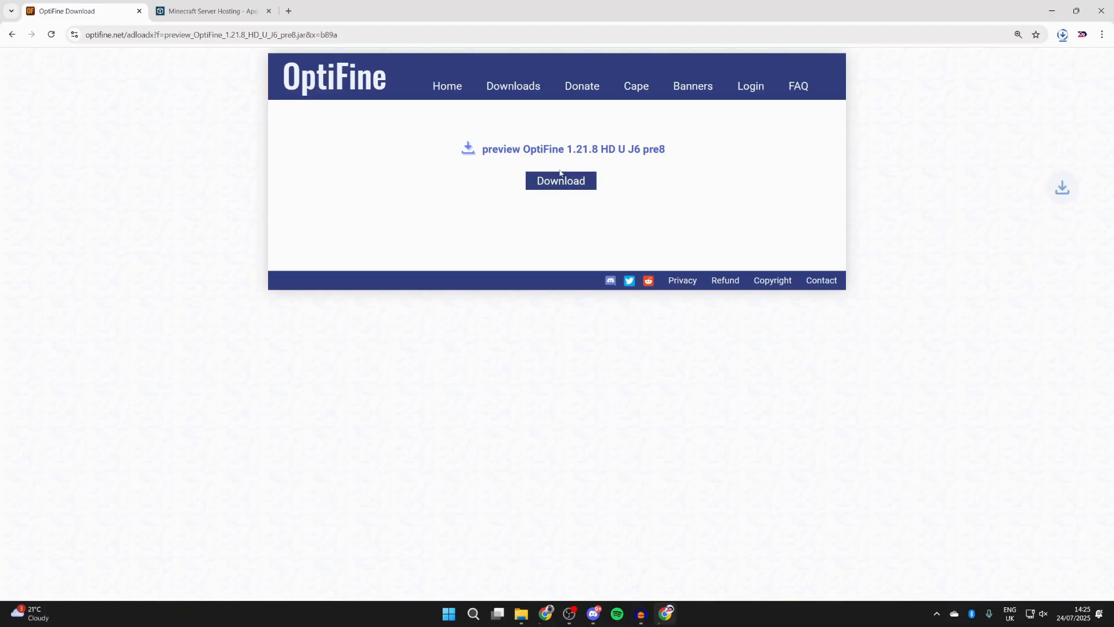
{"action": "left_click", "coordinate": [213, 11]}
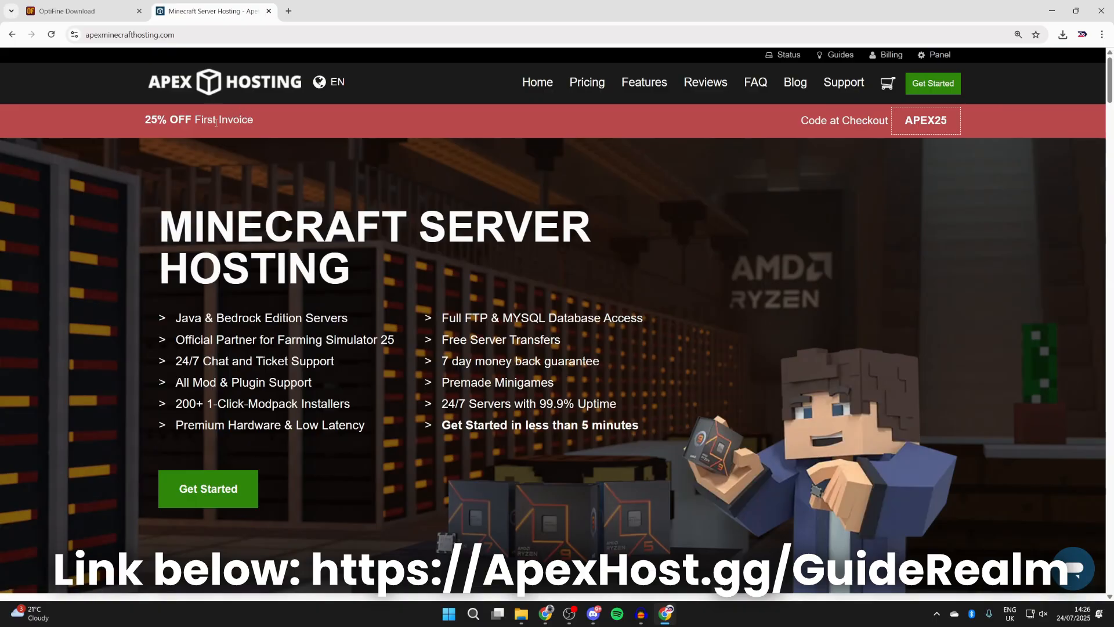
{"action": "mouse_move", "coordinate": [422, 325]}
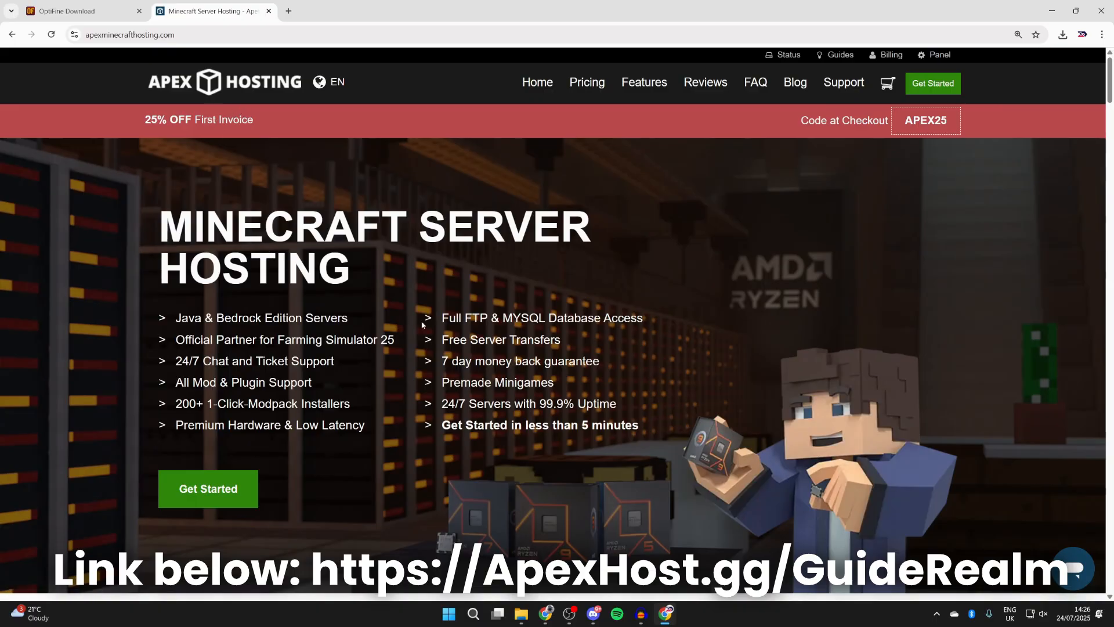
Scroll down and back up through the Apex Hosting homepage's server features.
{"action": "scroll", "scroll_direction": "down", "scroll_amount": 3}
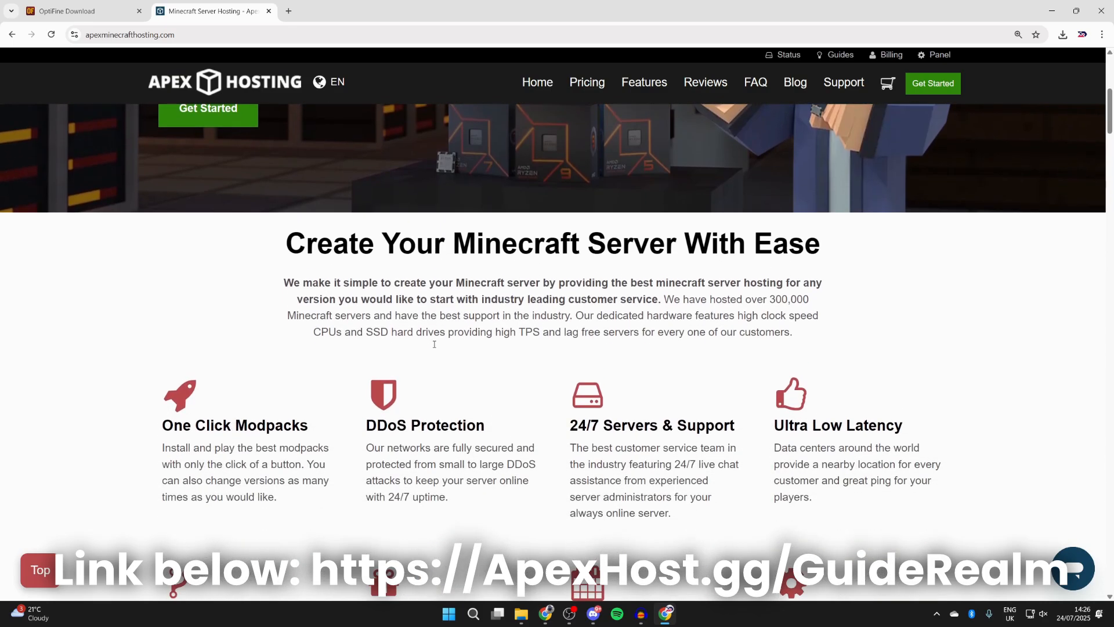
{"action": "scroll", "scroll_direction": "down", "scroll_amount": 3}
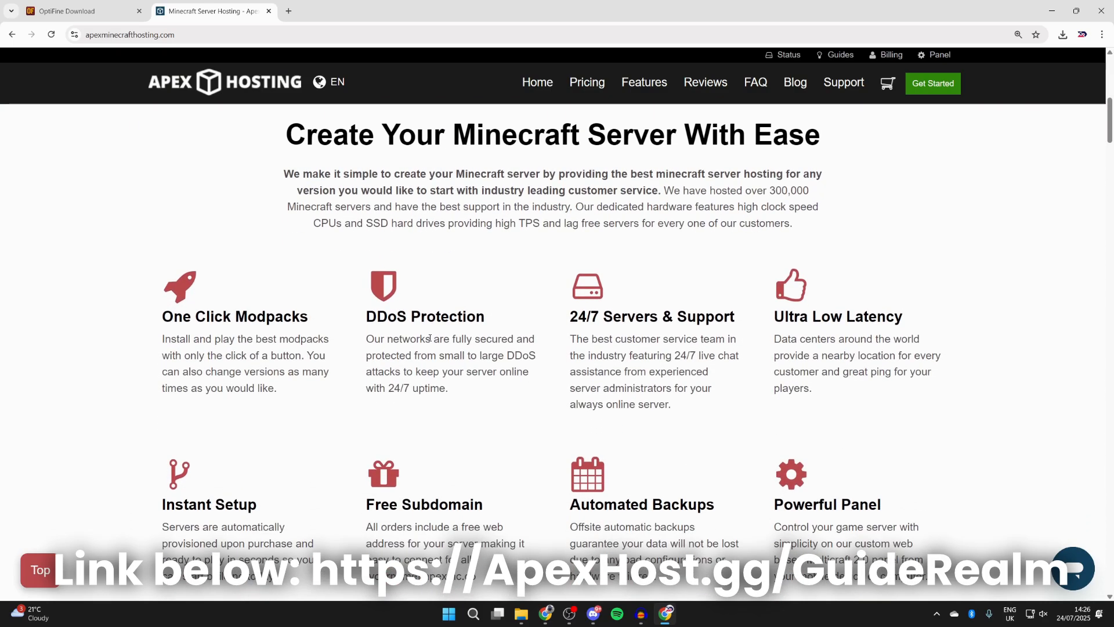
{"action": "scroll", "scroll_direction": "down", "scroll_amount": 3}
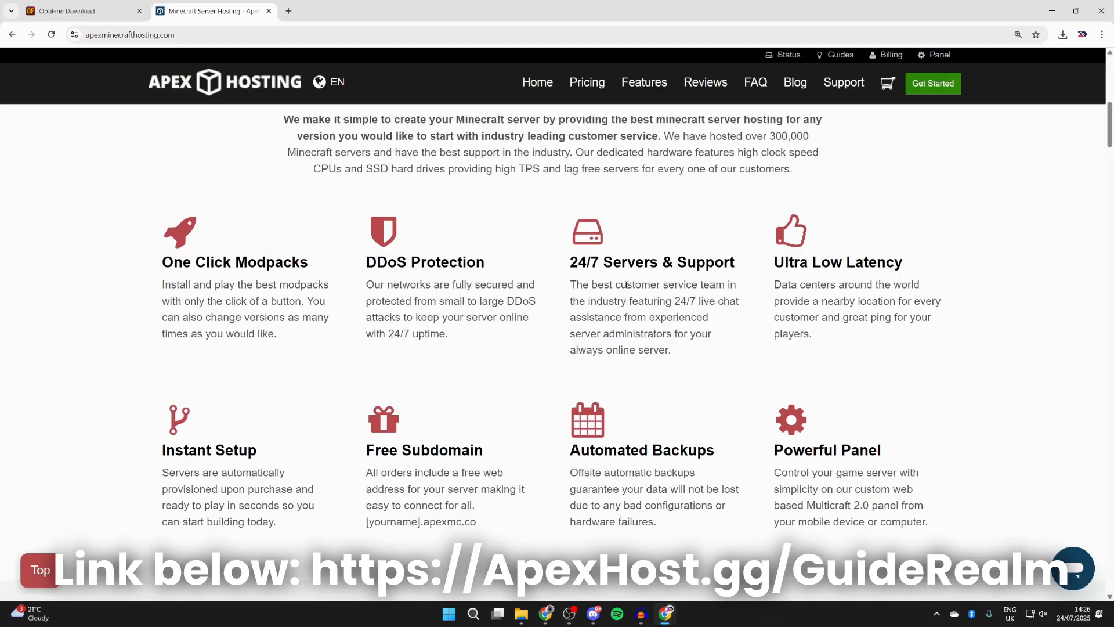
{"action": "mouse_move", "coordinate": [317, 399]}
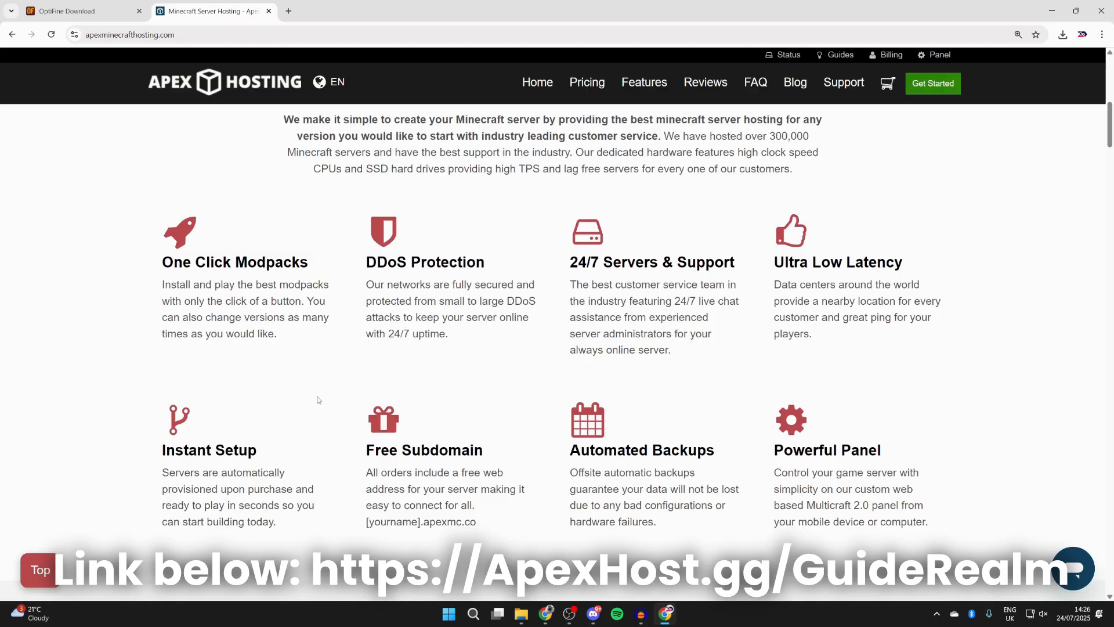
{"action": "scroll", "scroll_direction": "up", "scroll_amount": 3}
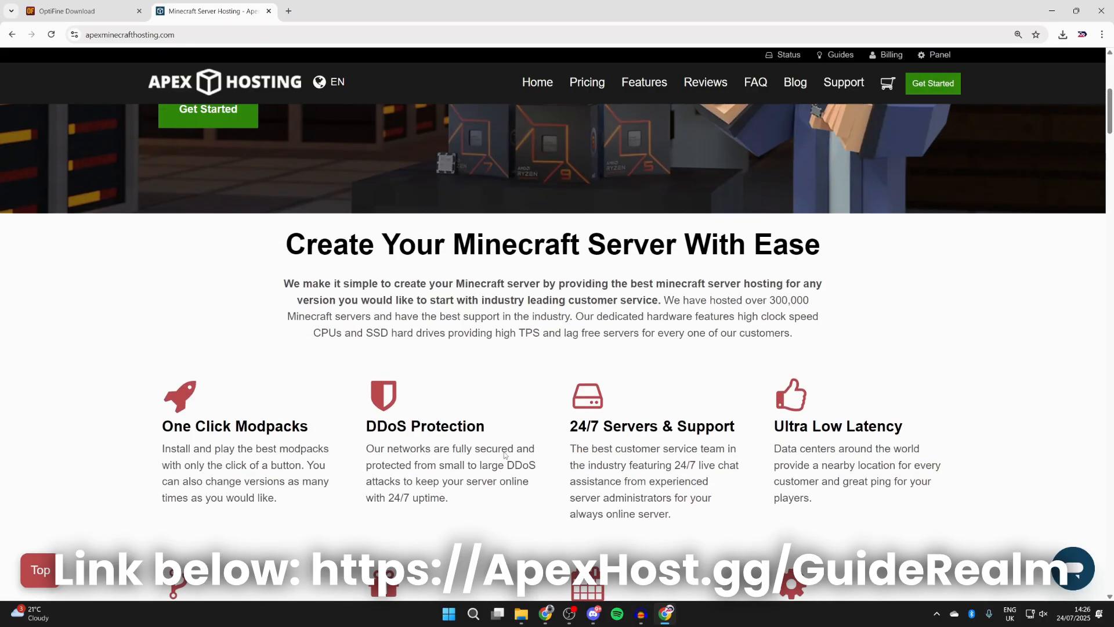
{"action": "scroll", "scroll_direction": "up", "scroll_amount": 3}
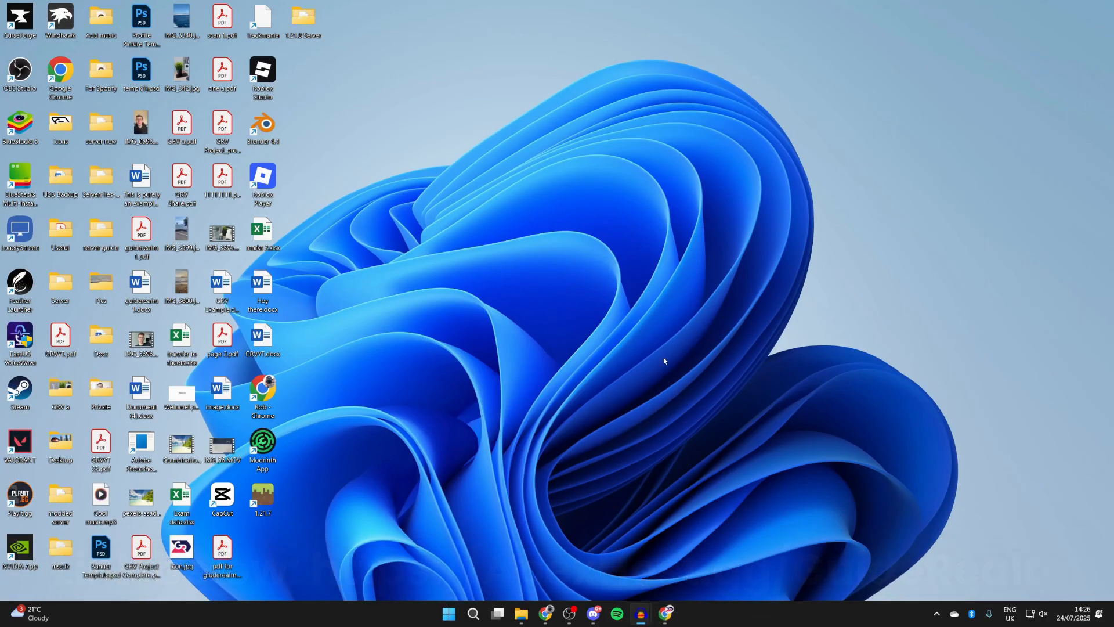
{"action": "mouse_move", "coordinate": [521, 613]}
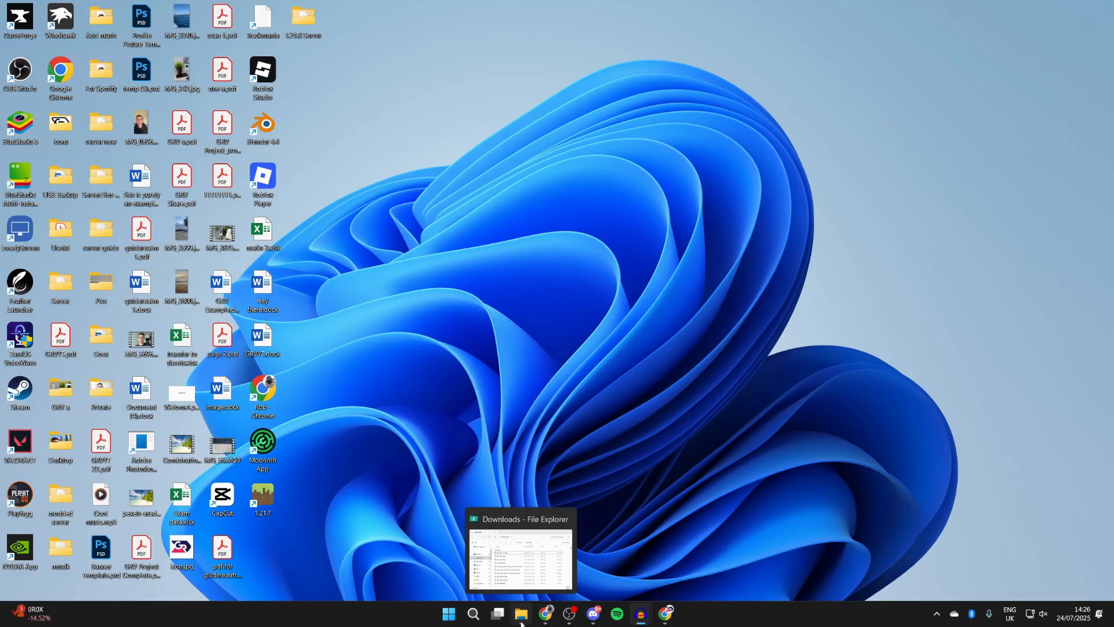
Open Downloads in File Explorer and run the OptiFine jar.
{"action": "left_click", "coordinate": [520, 555]}
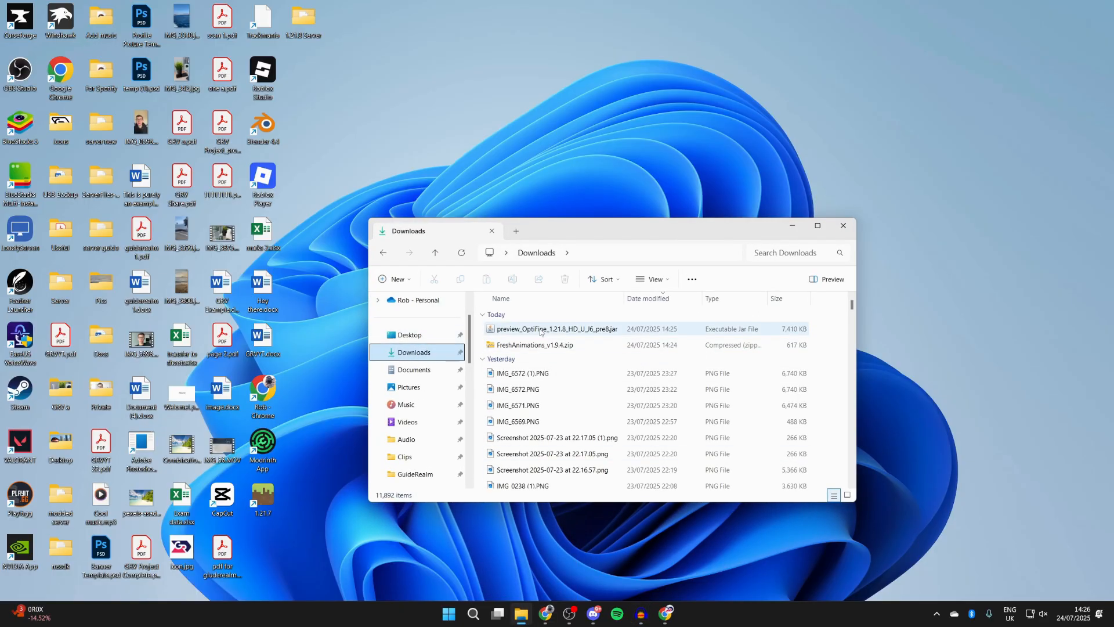
{"action": "left_click", "coordinate": [554, 329]}
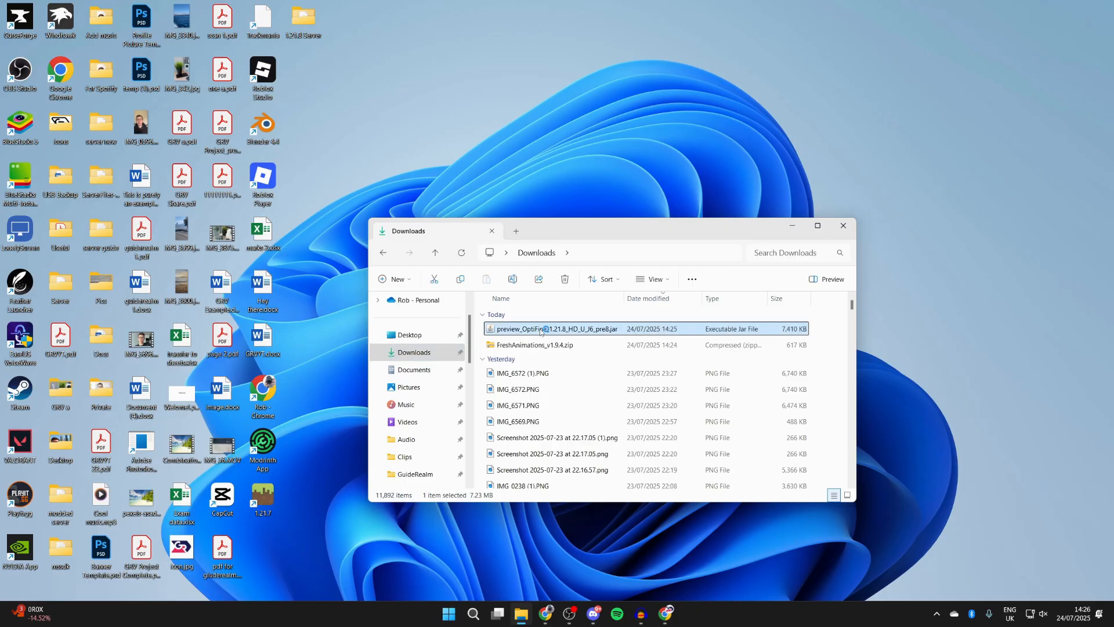
{"action": "double_click", "coordinate": [553, 328]}
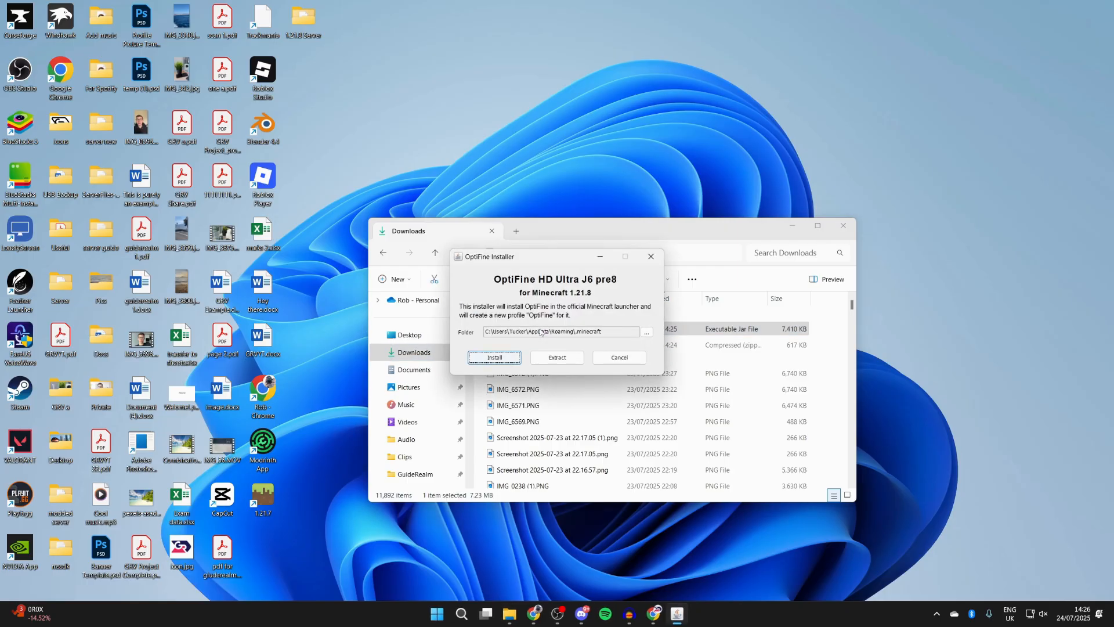
{"action": "mouse_move", "coordinate": [630, 291]}
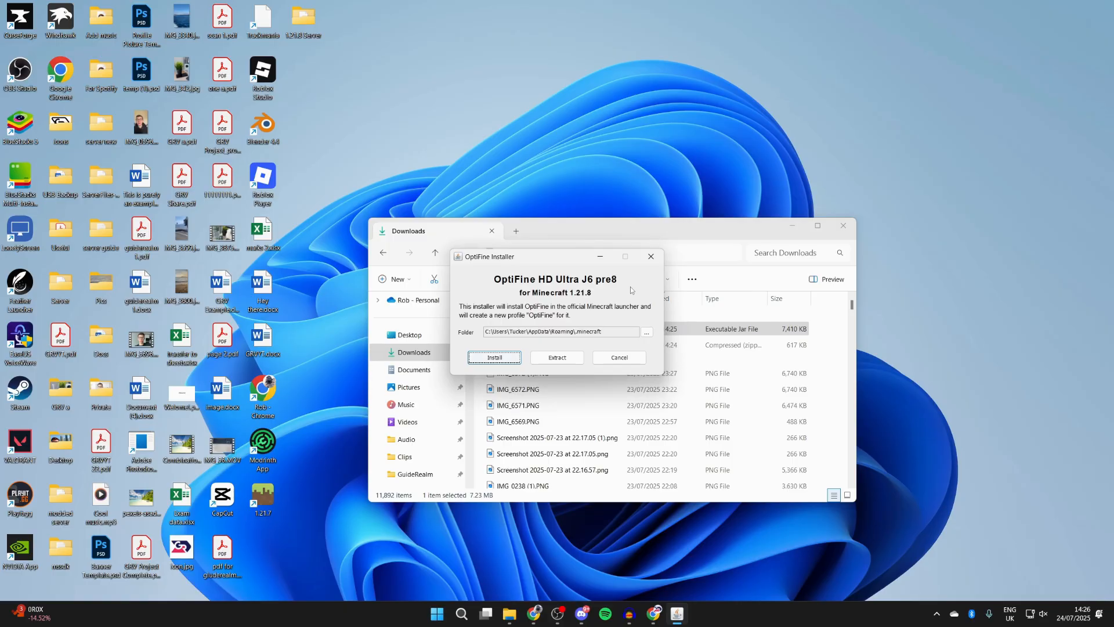
Visit java.com's Download Java page, then minimize the browser.
{"action": "left_click", "coordinate": [617, 357]}
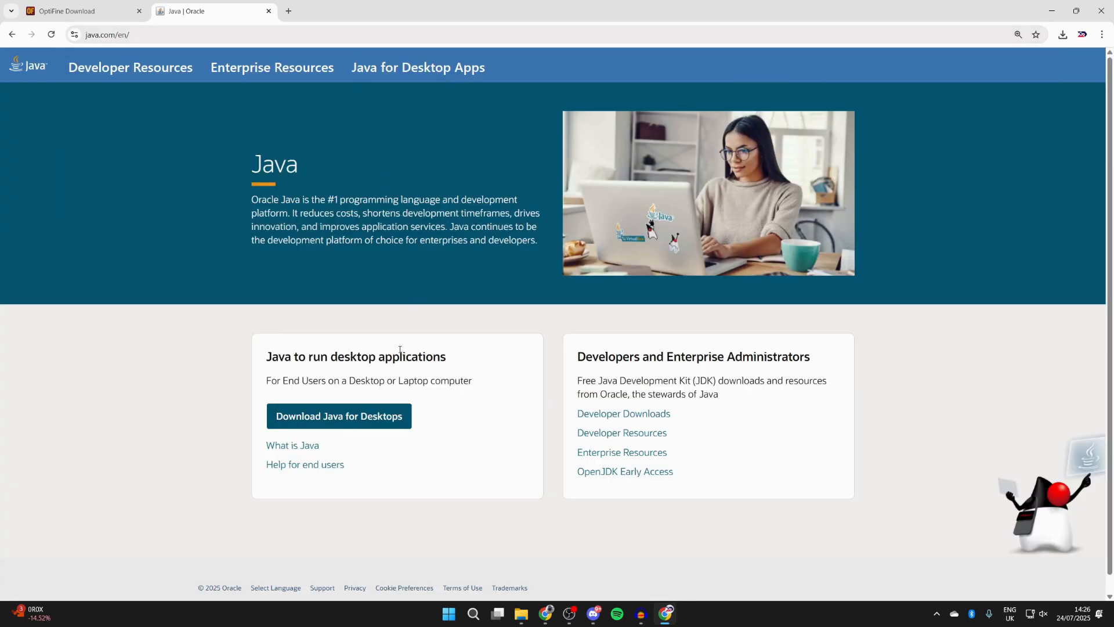
{"action": "left_click", "coordinate": [338, 415]}
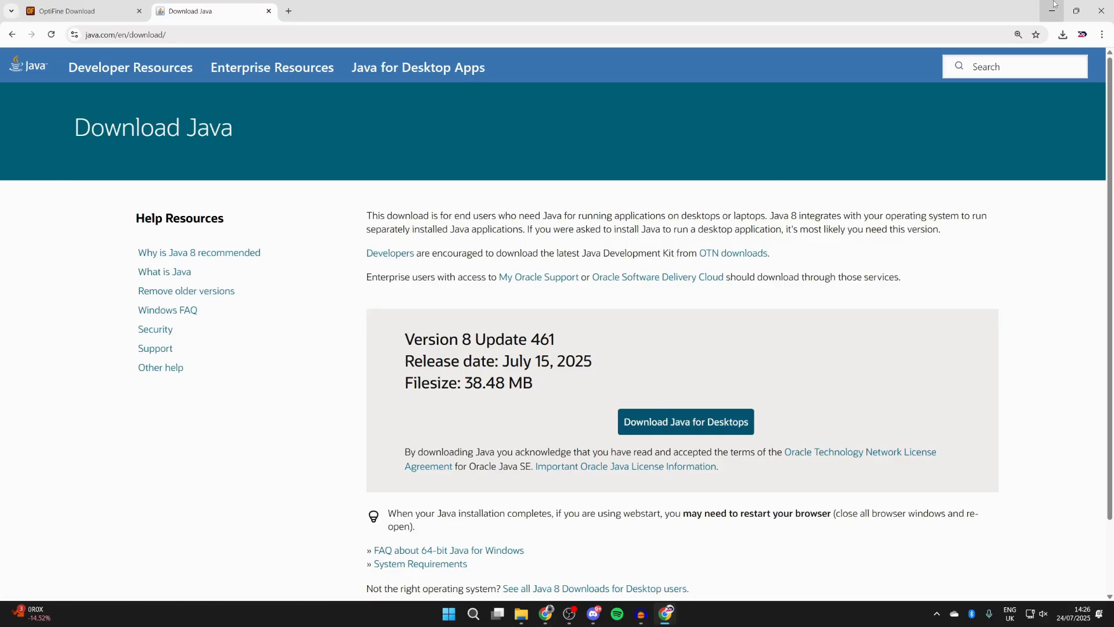
{"action": "left_click", "coordinate": [1053, 10]}
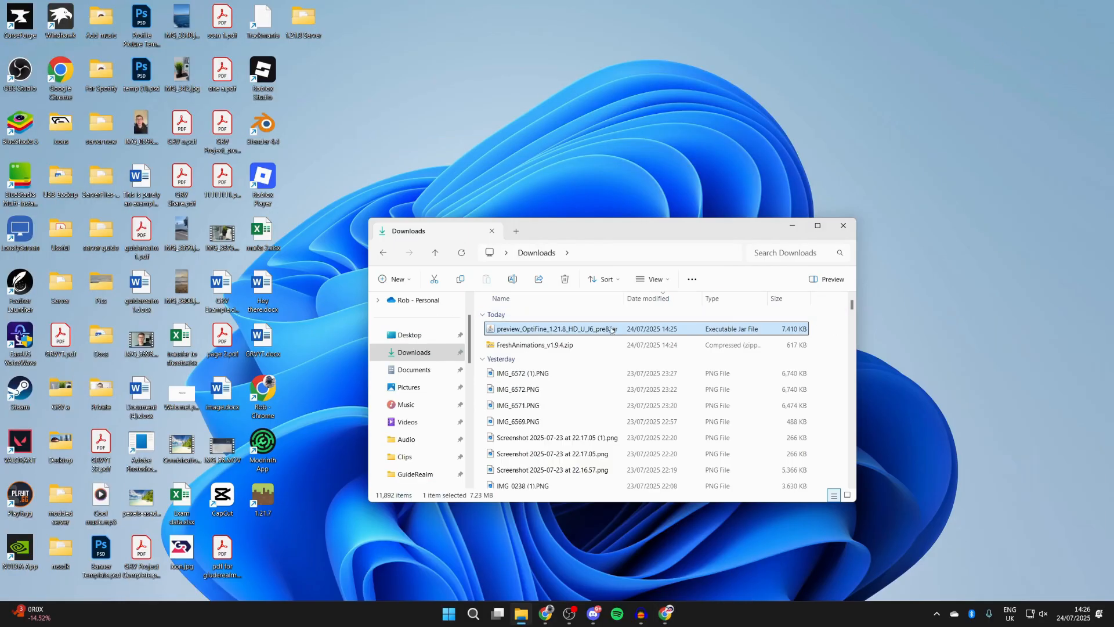
Open the OptiFine jar with Java(TM) Platform SE binary via Open with > Choose another app.
{"action": "right_click", "coordinate": [550, 329]}
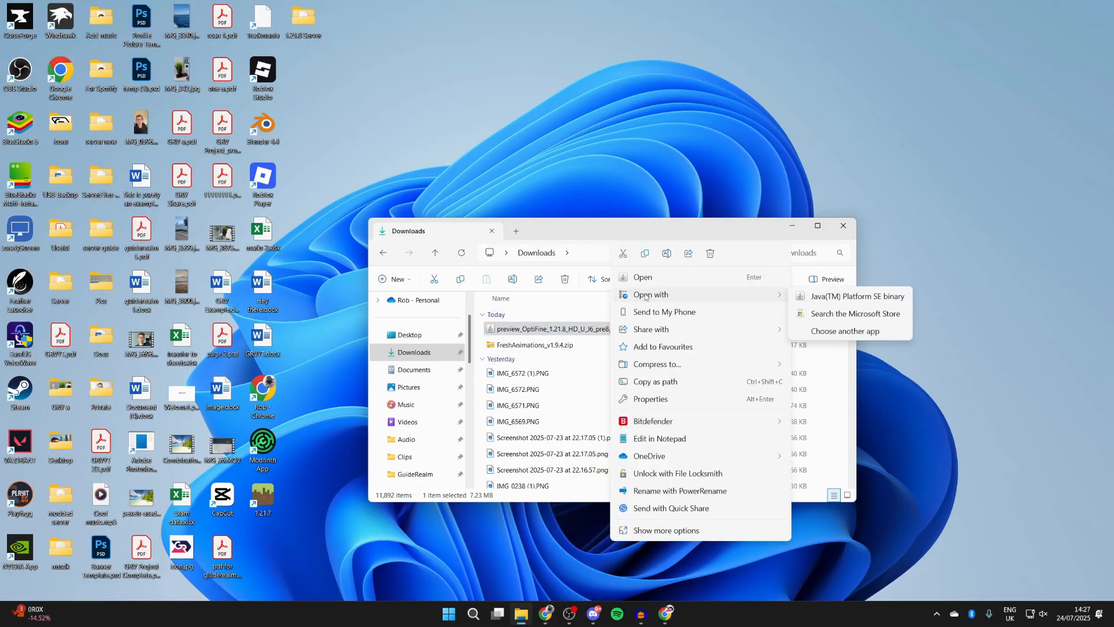
{"action": "left_click", "coordinate": [846, 330]}
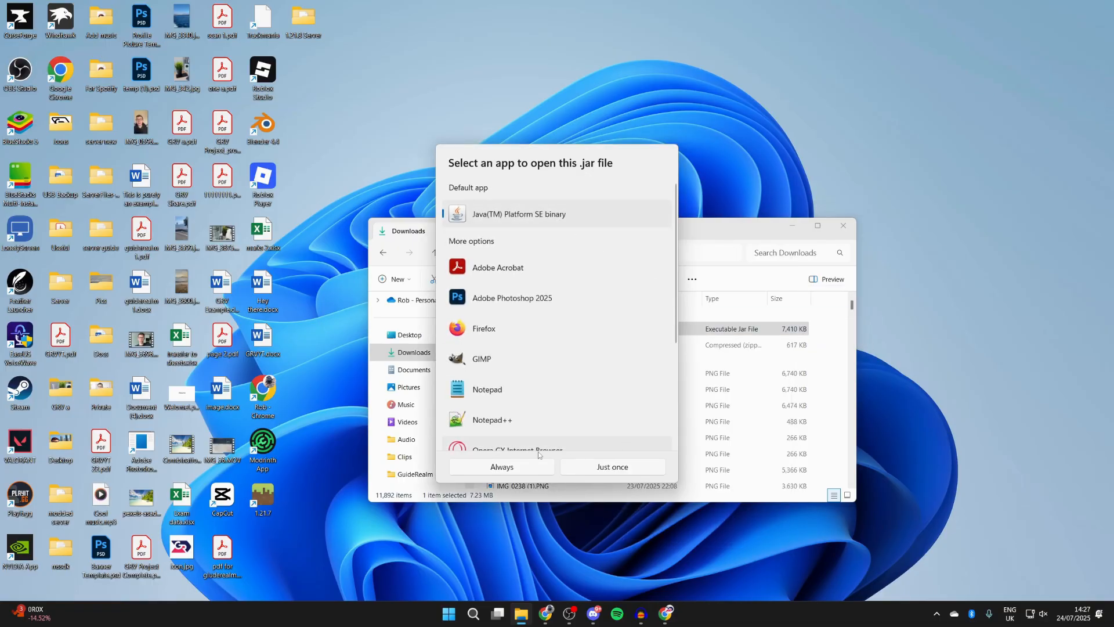
{"action": "left_click", "coordinate": [611, 467]}
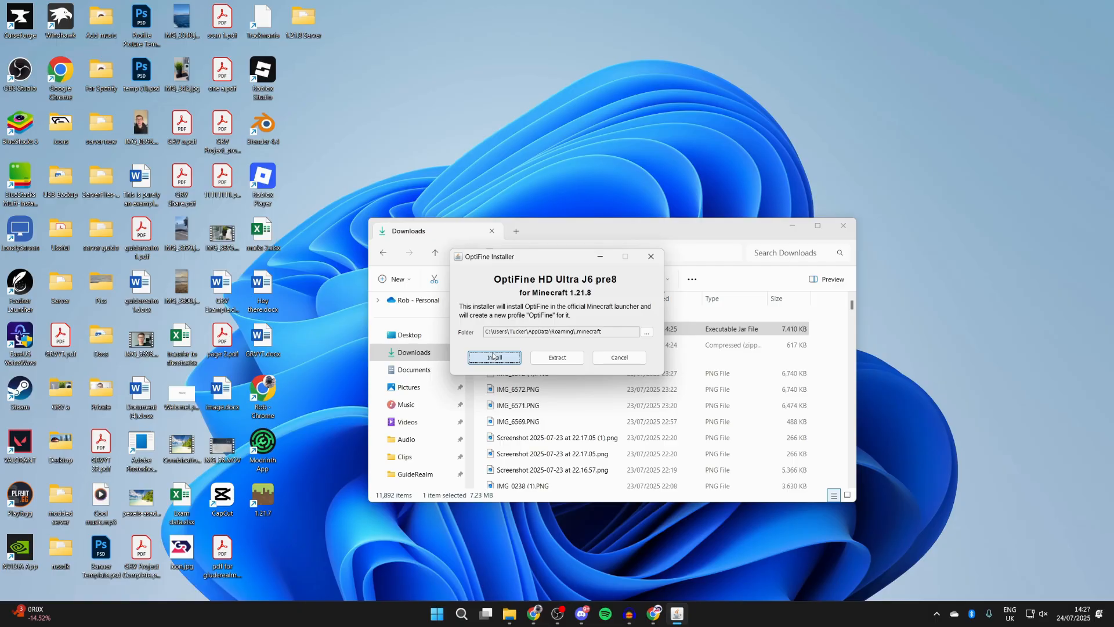
Install OptiFine HD Ultra J6 pre8 and dismiss the success message.
{"action": "left_click", "coordinate": [494, 358]}
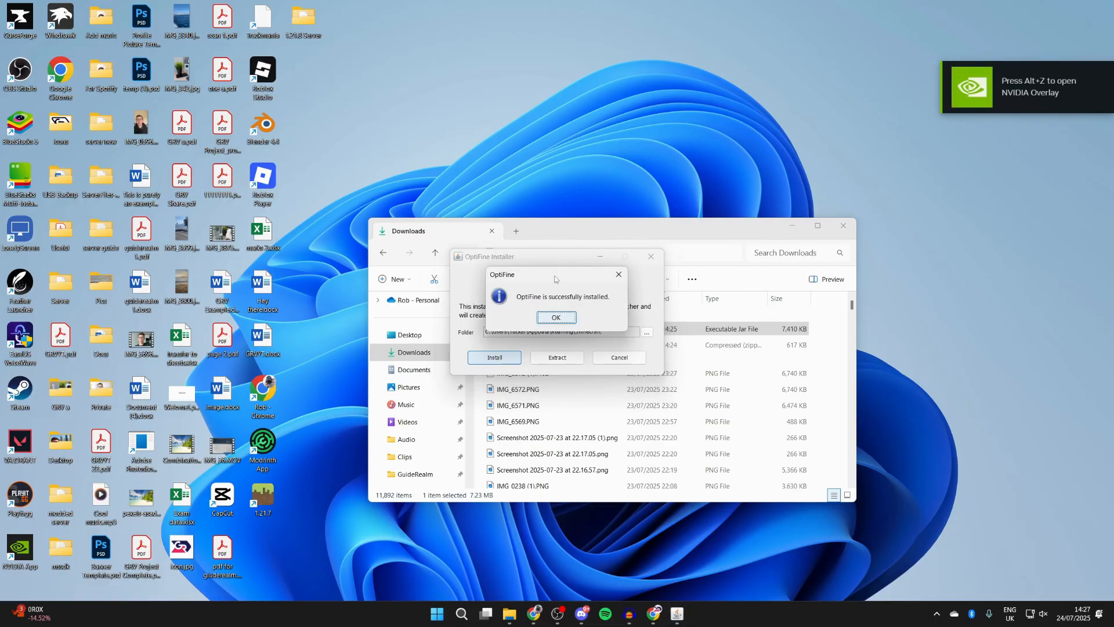
{"action": "left_click", "coordinate": [557, 318]}
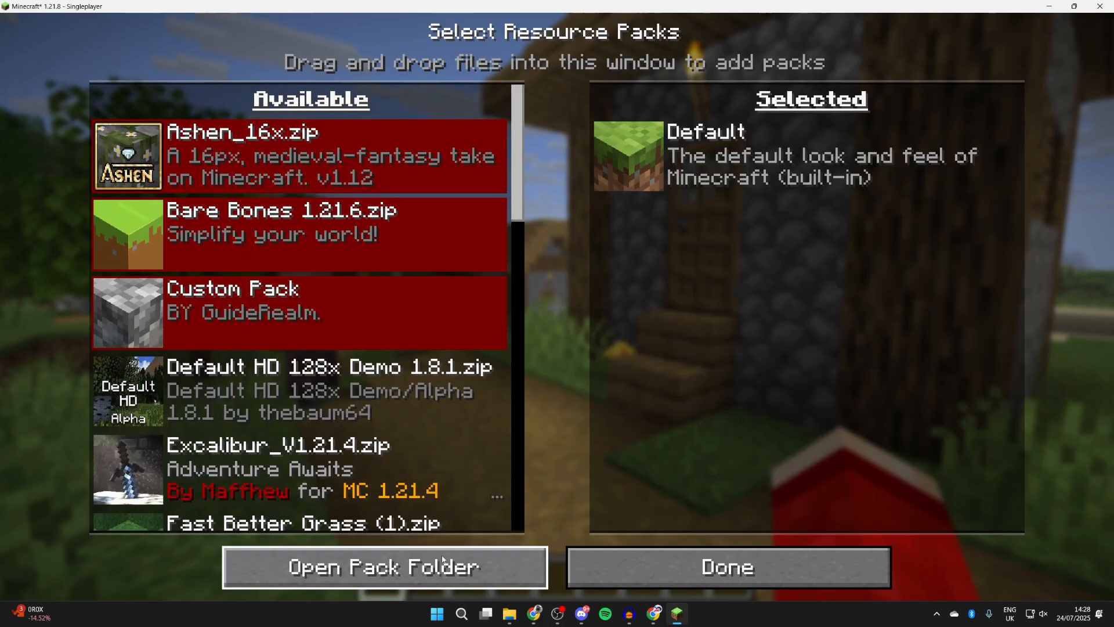
Move FreshAnimations_v1.9.4.zip into Selected resource packs and confirm with Done.
{"action": "left_click", "coordinate": [384, 567]}
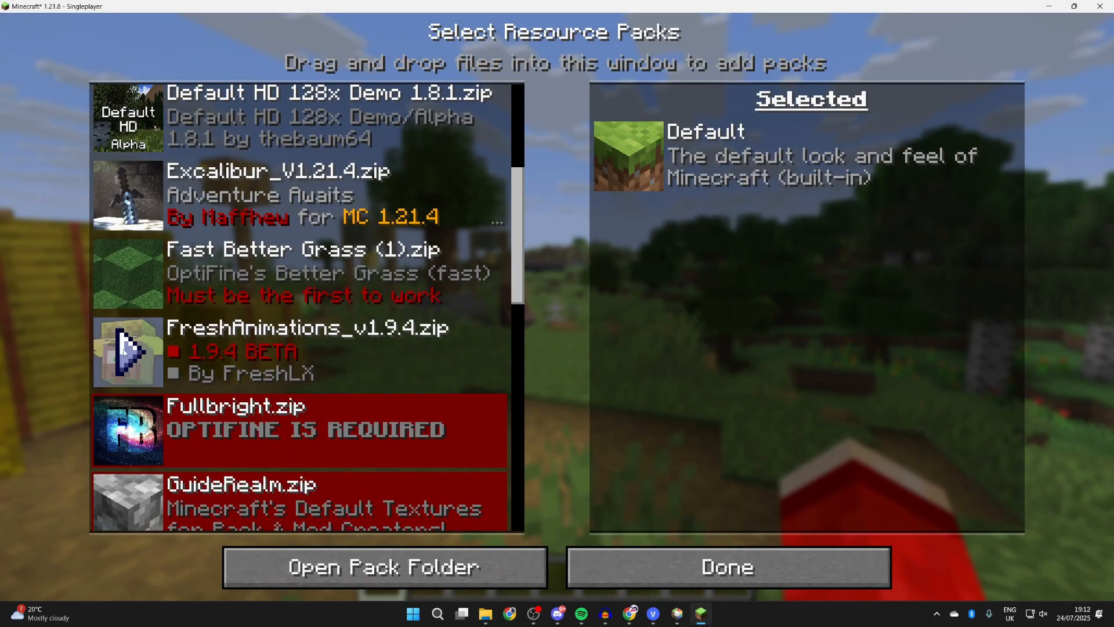
{"action": "left_click", "coordinate": [298, 352]}
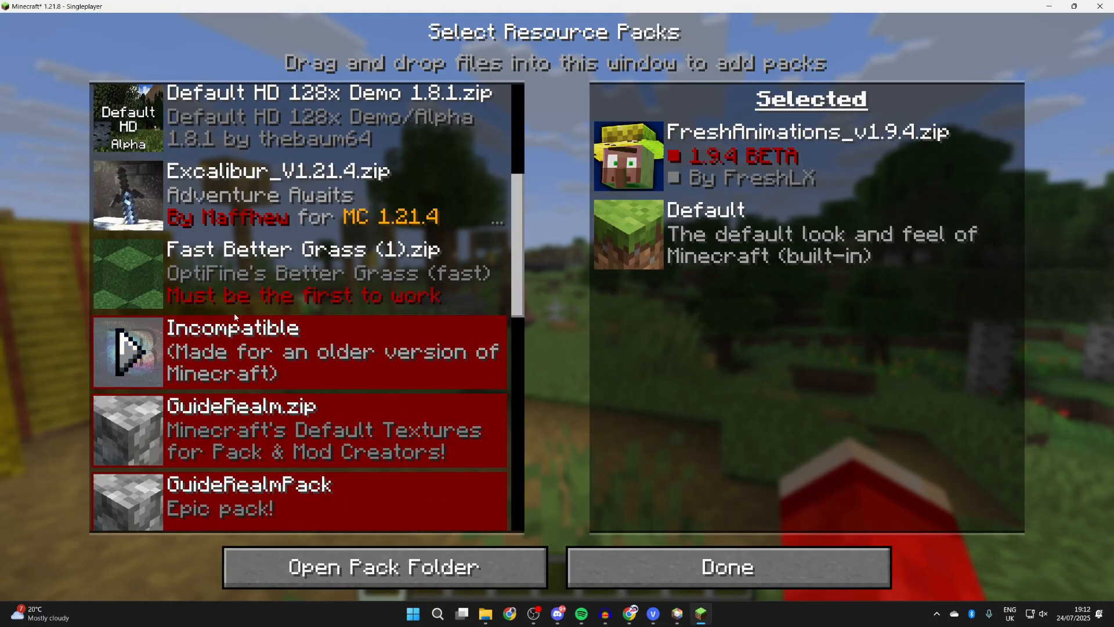
{"action": "left_click", "coordinate": [725, 567]}
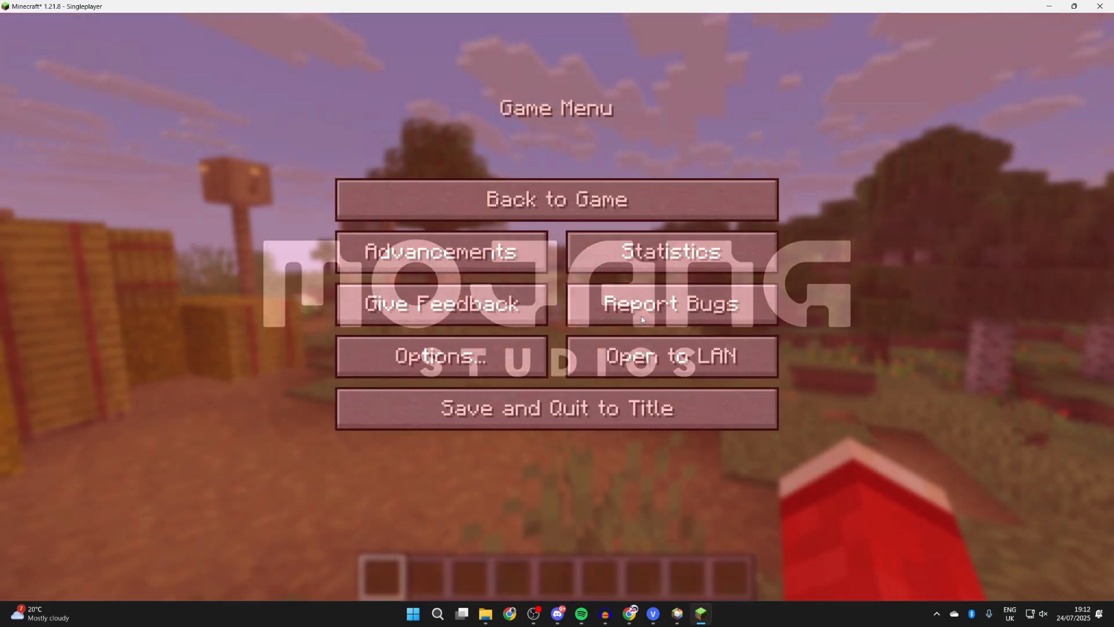
Close the pause menu to resume play in the village world.
{"action": "left_click", "coordinate": [556, 199]}
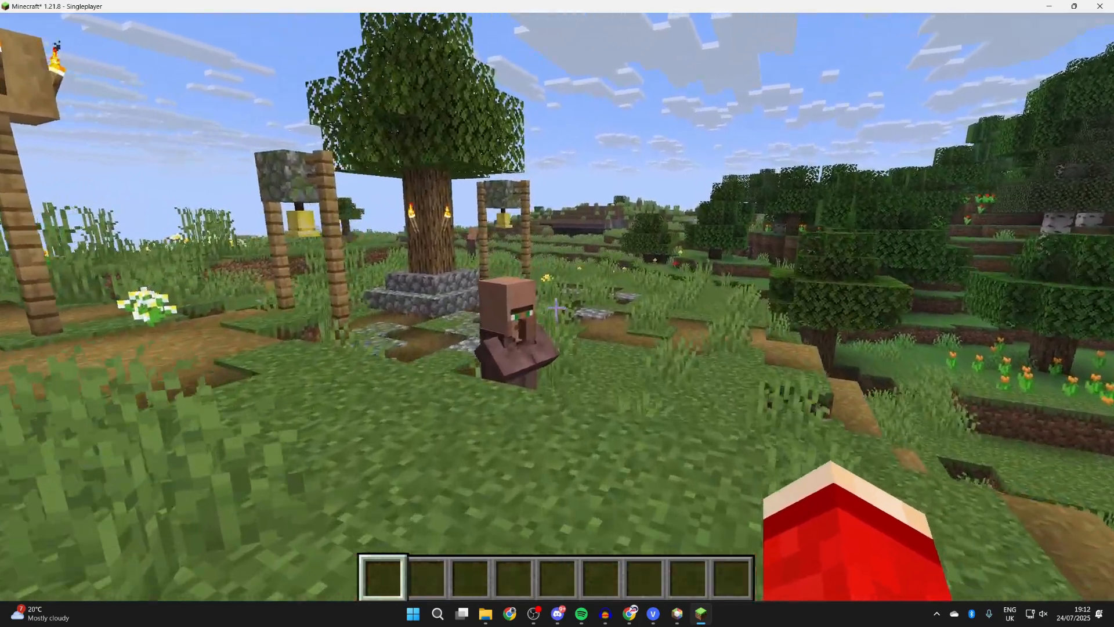
{"action": "mouse_move", "coordinate": [557, 307]}
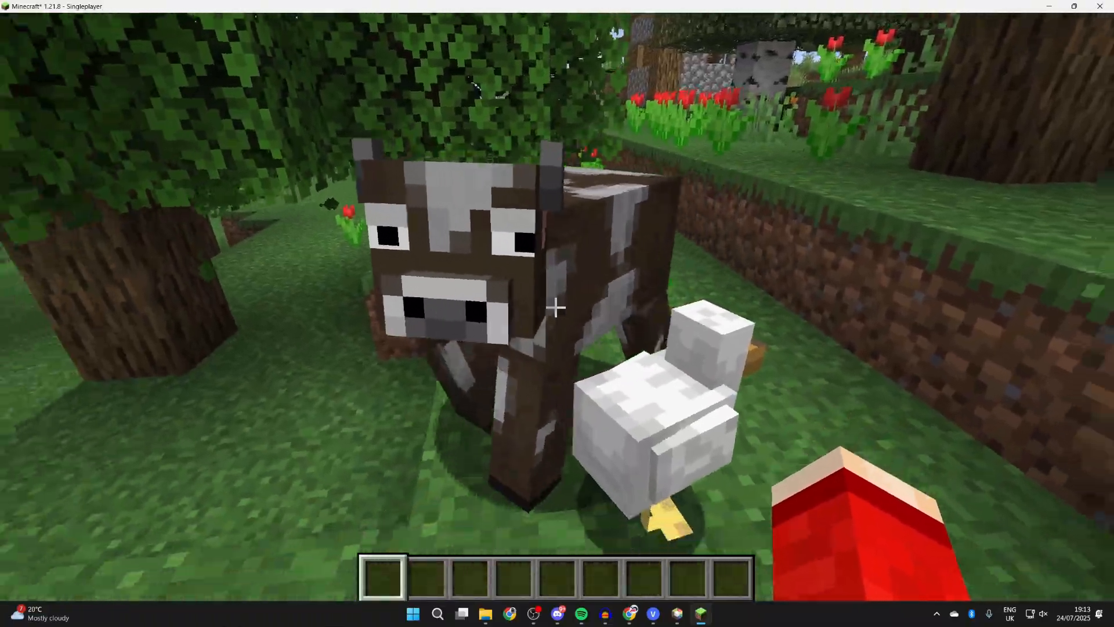
{"action": "mouse_move", "coordinate": [557, 306]}
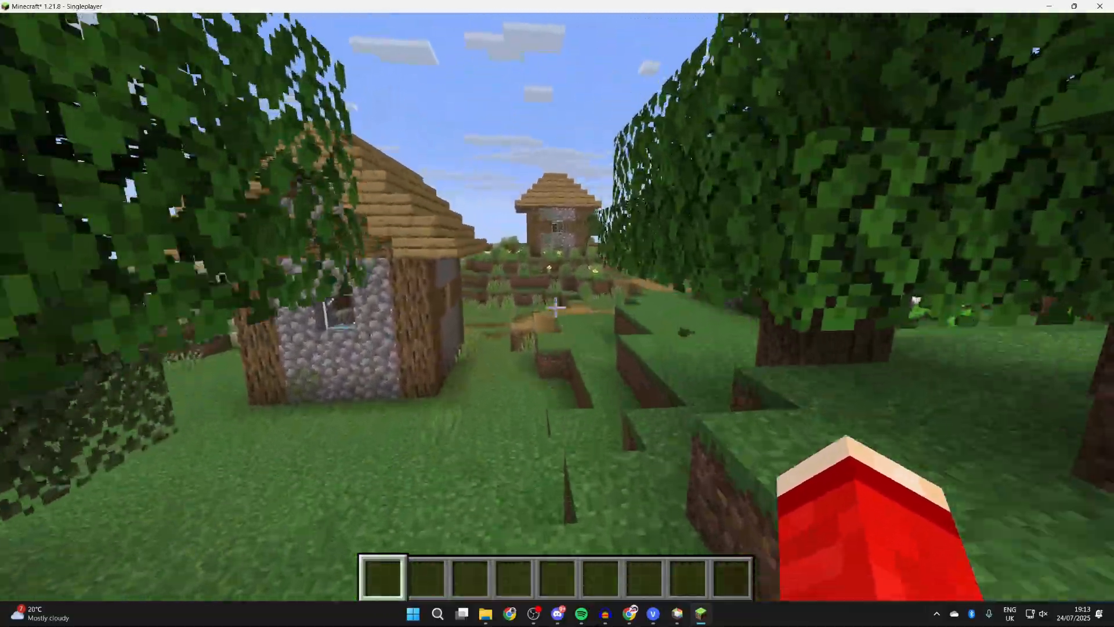
{"action": "mouse_move", "coordinate": [557, 306]}
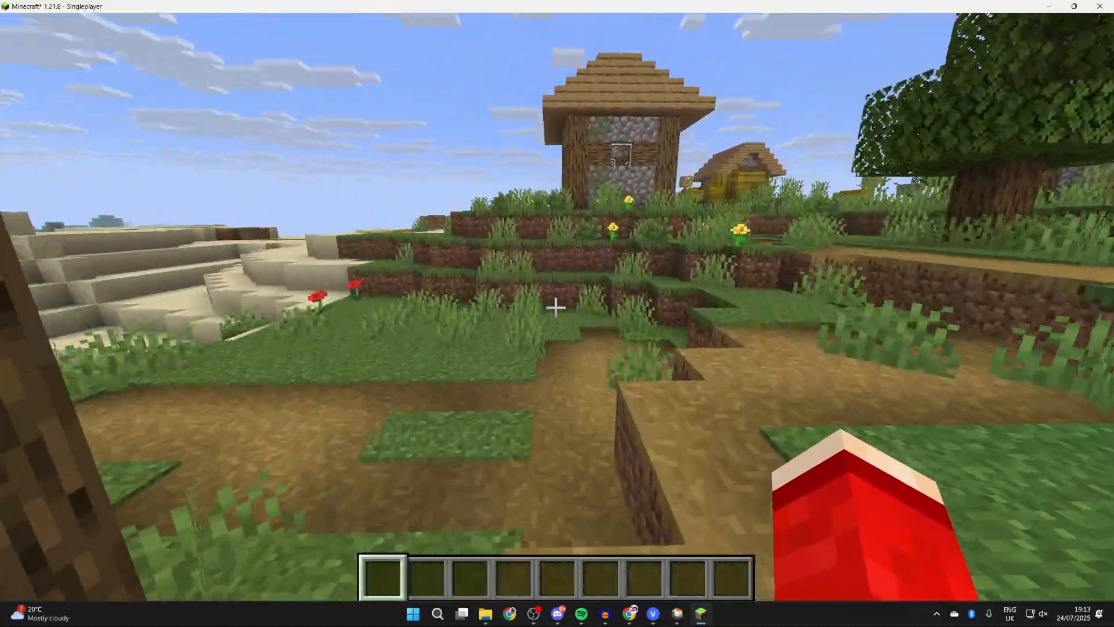